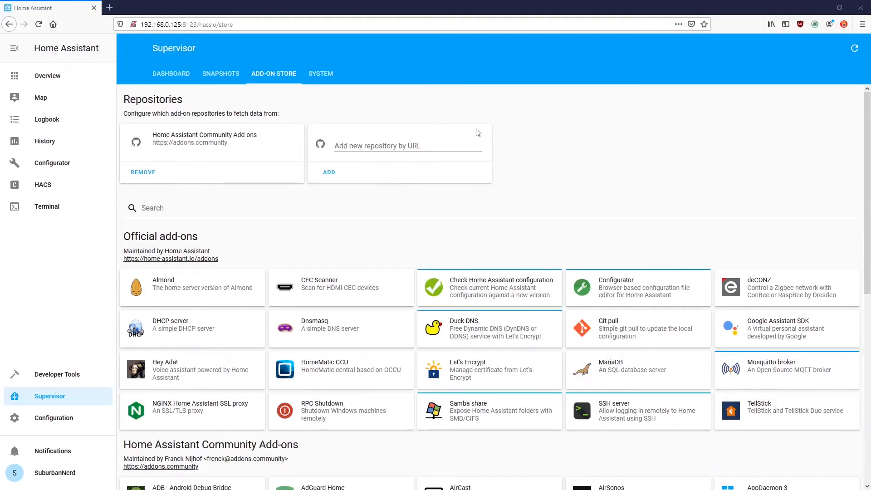
pyautogui.moveTo(629, 185)
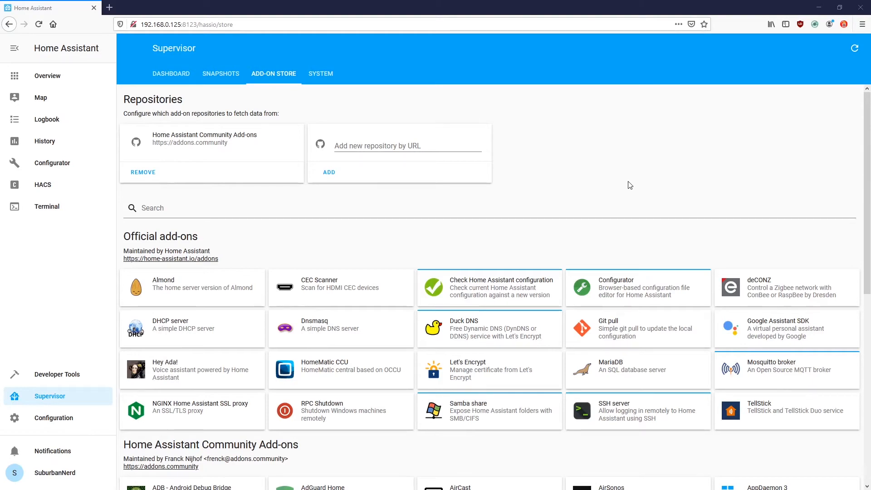
pyautogui.moveTo(639, 188)
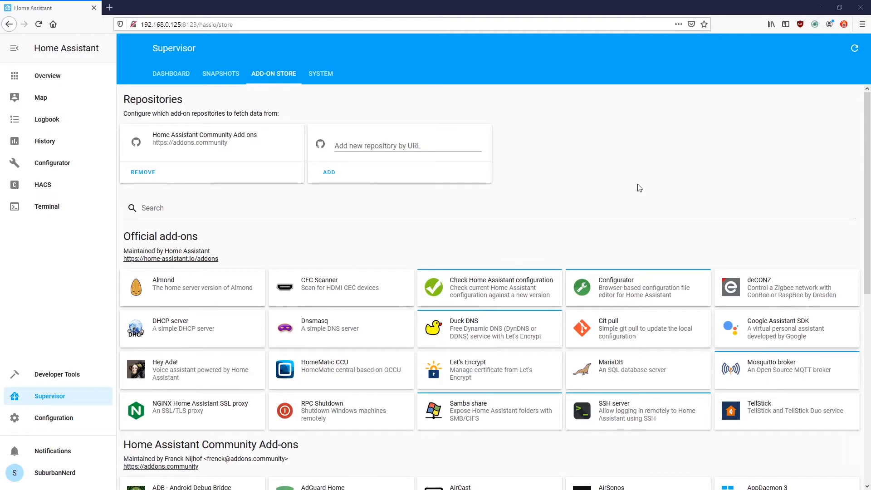
# - Open the Samba share add-on from the store and scroll to its Configuration section
pyautogui.click(469, 411)
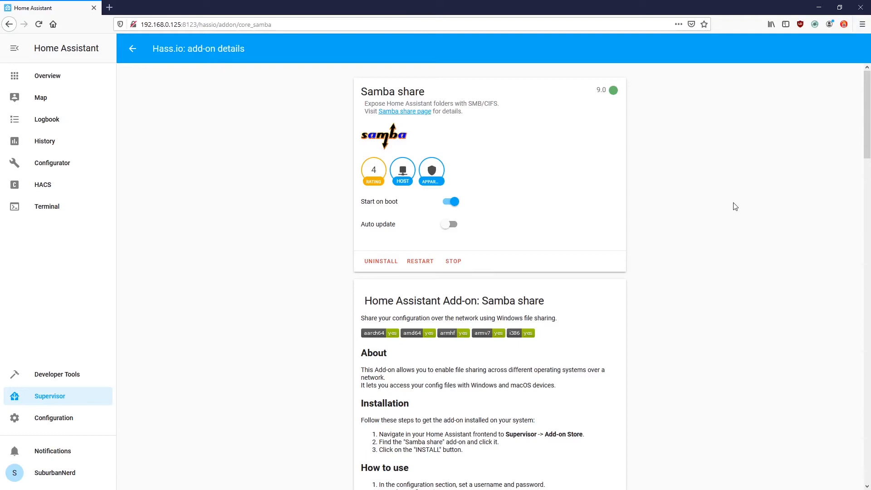
pyautogui.moveTo(725, 226)
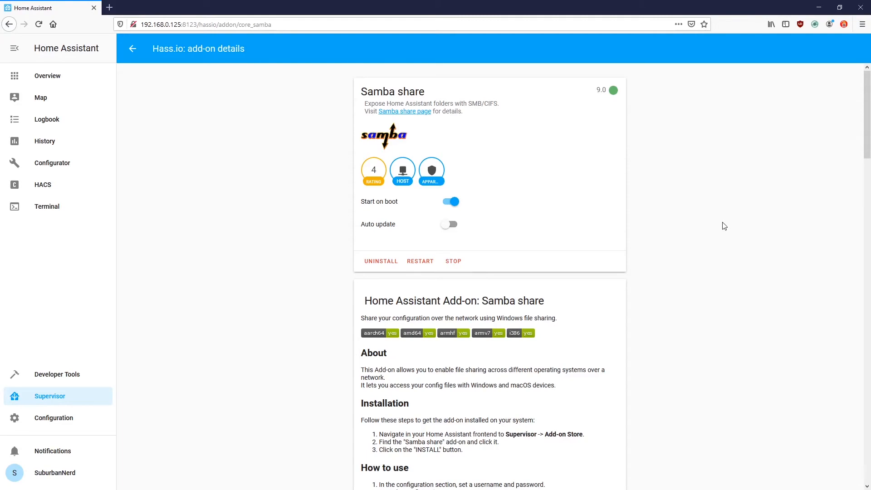
pyautogui.scroll(-3)
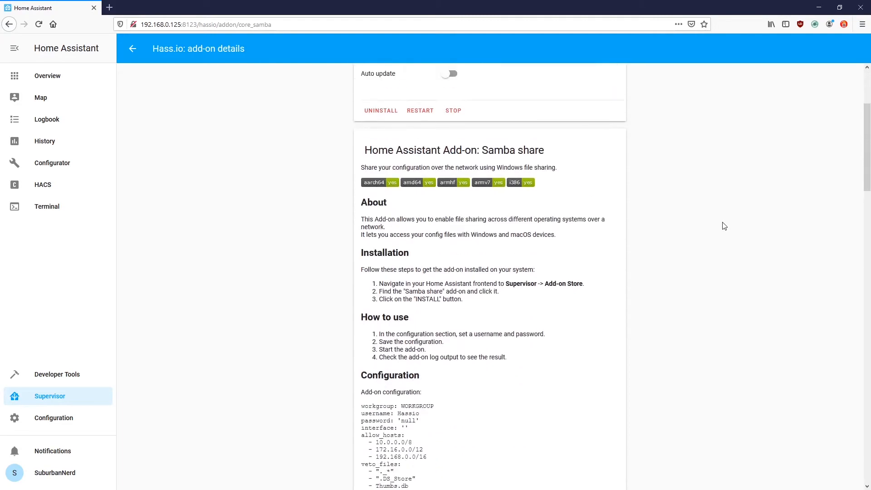
pyautogui.scroll(3)
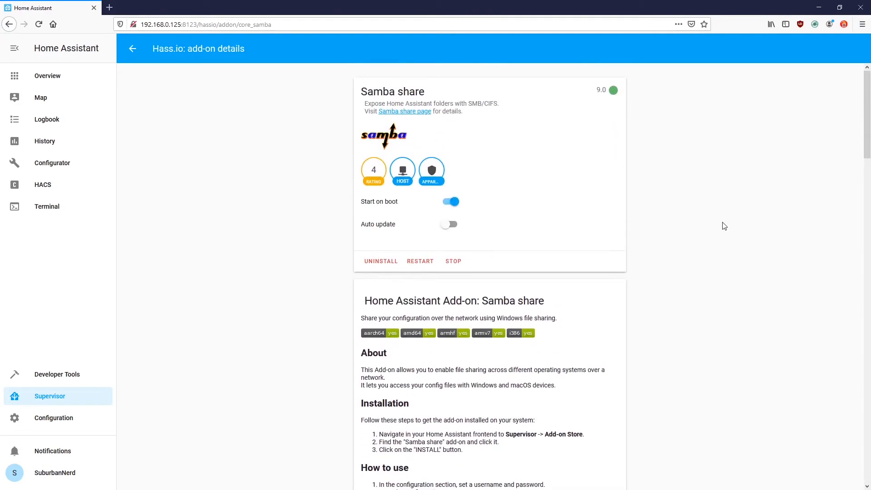
pyautogui.scroll(-3)
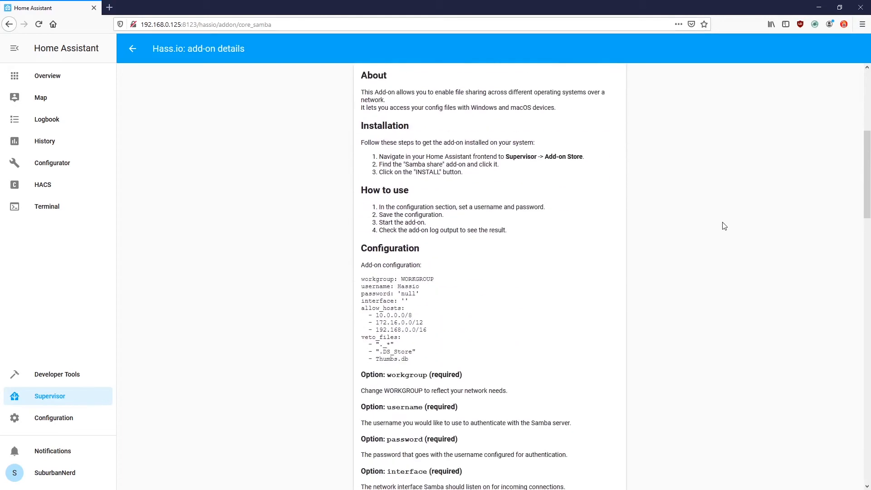
pyautogui.scroll(-3)
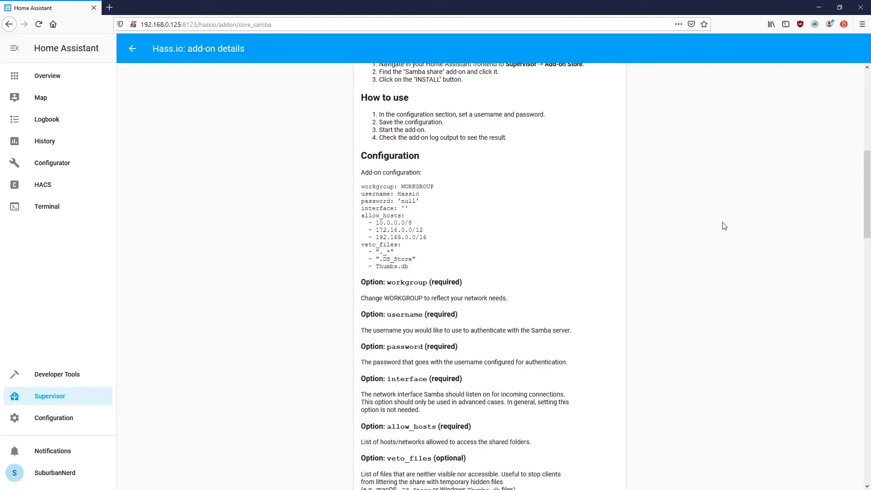
pyautogui.moveTo(649, 253)
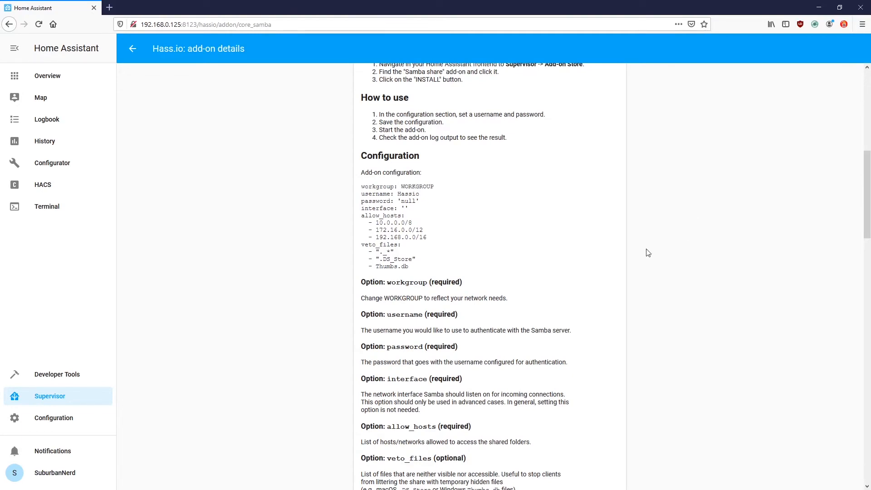
# - Scroll through the Samba share documentation's About, How to use and Configuration sections
pyautogui.scroll(3)
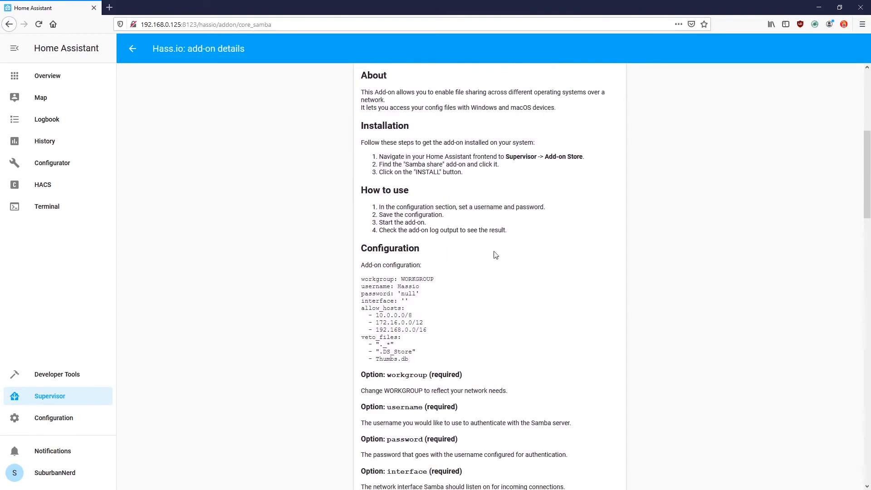
pyautogui.moveTo(419, 278)
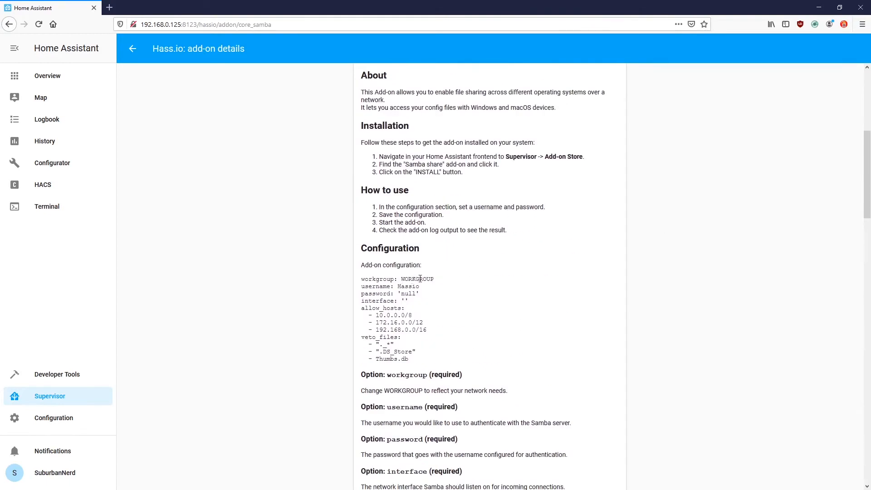
pyautogui.moveTo(468, 286)
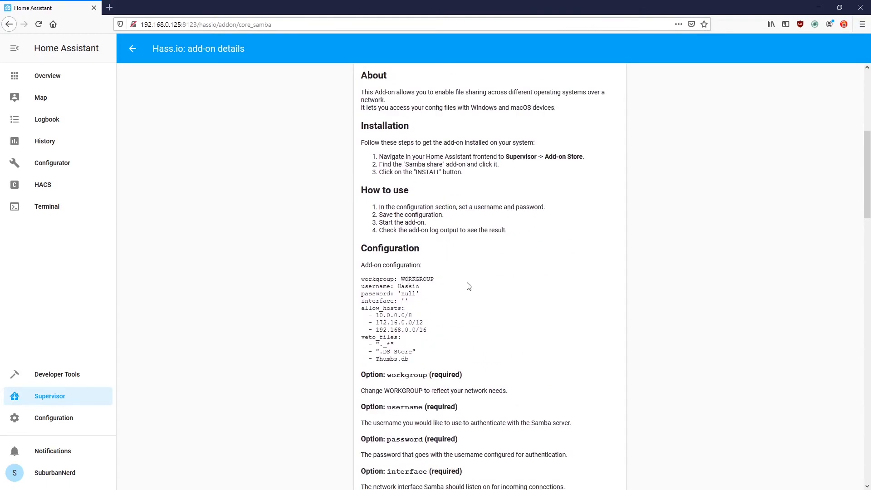
pyautogui.moveTo(401, 283)
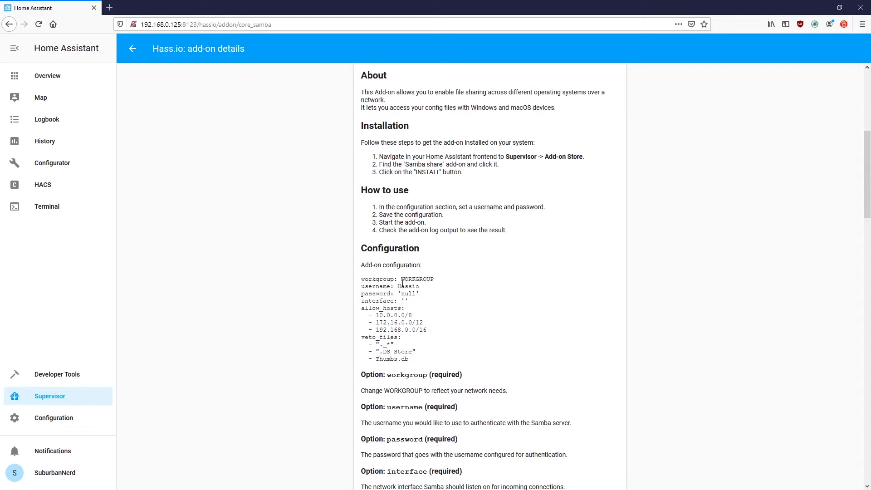
pyautogui.moveTo(399, 284)
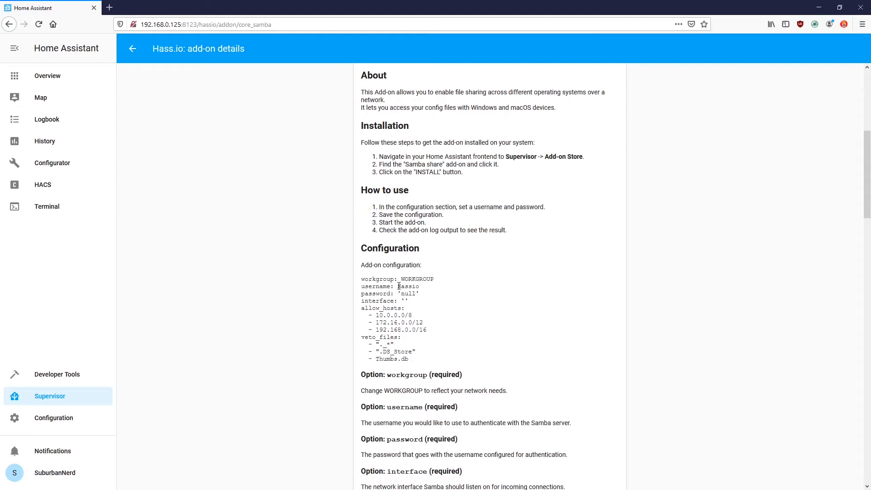
pyautogui.moveTo(468, 302)
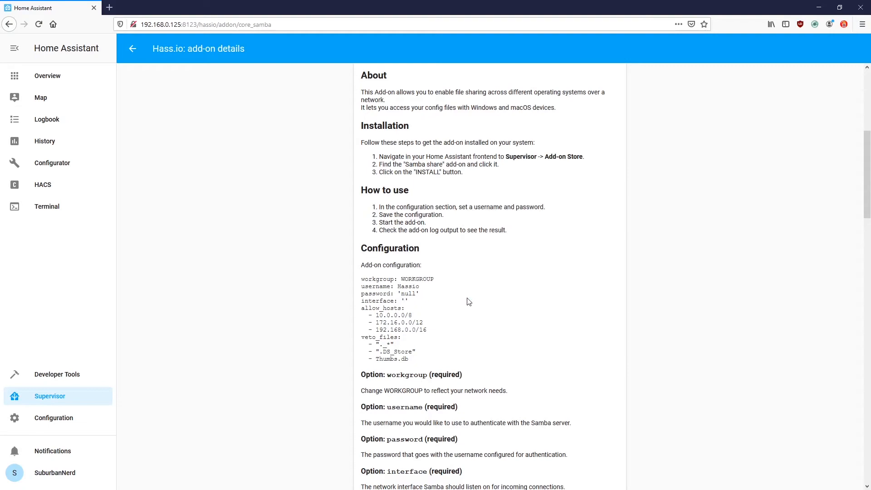
pyautogui.moveTo(418, 304)
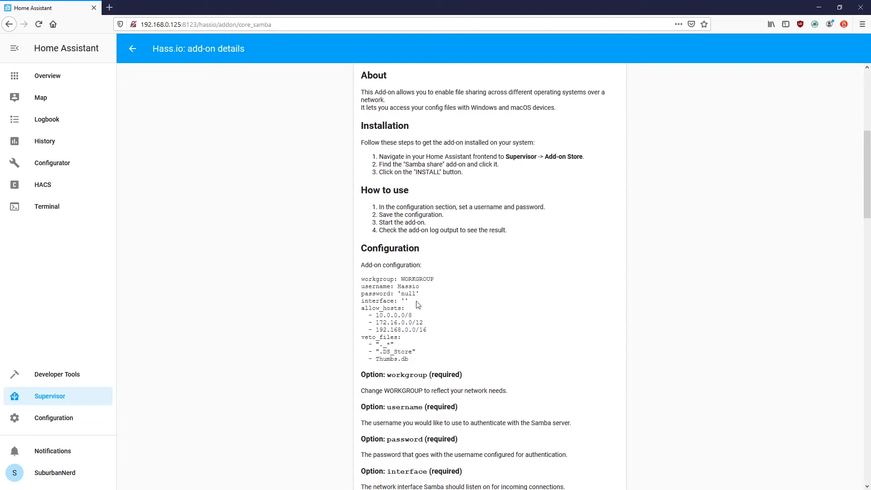
pyautogui.moveTo(416, 293)
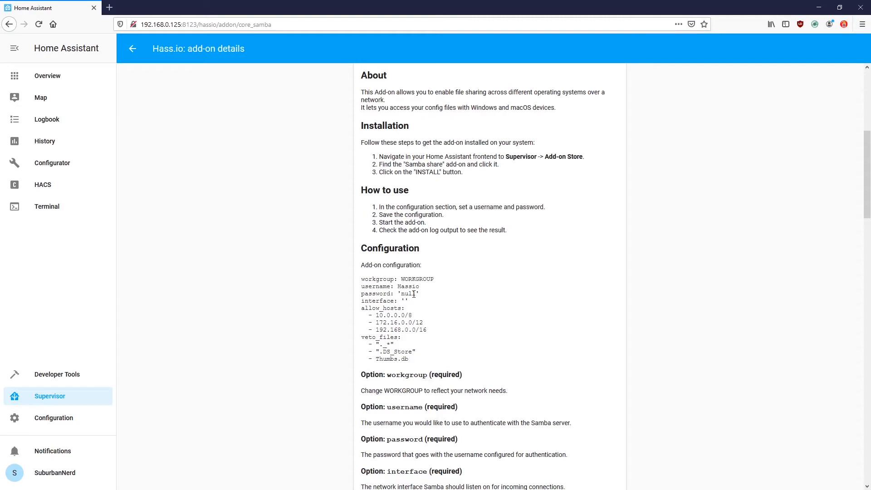
pyautogui.moveTo(401, 323)
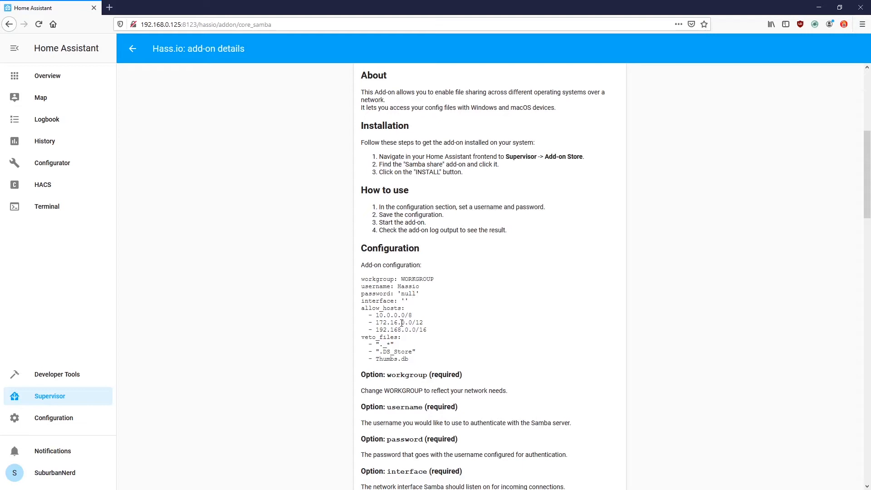
pyautogui.moveTo(448, 328)
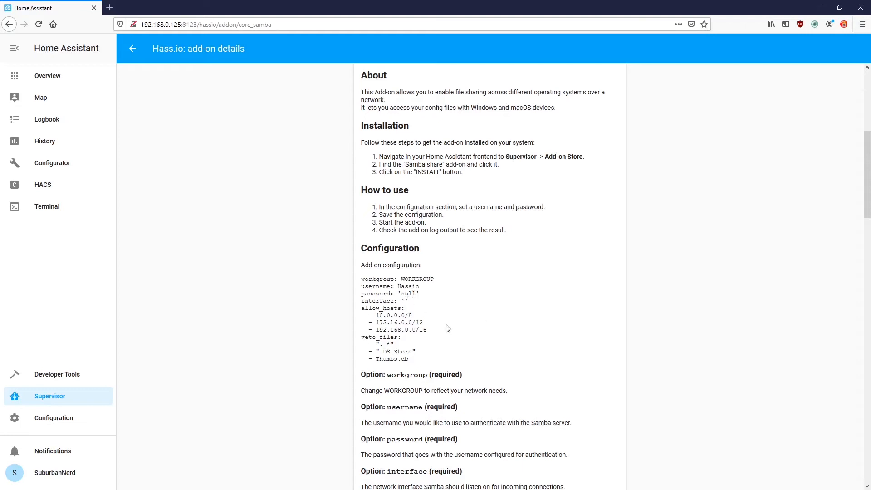
pyautogui.scroll(-3)
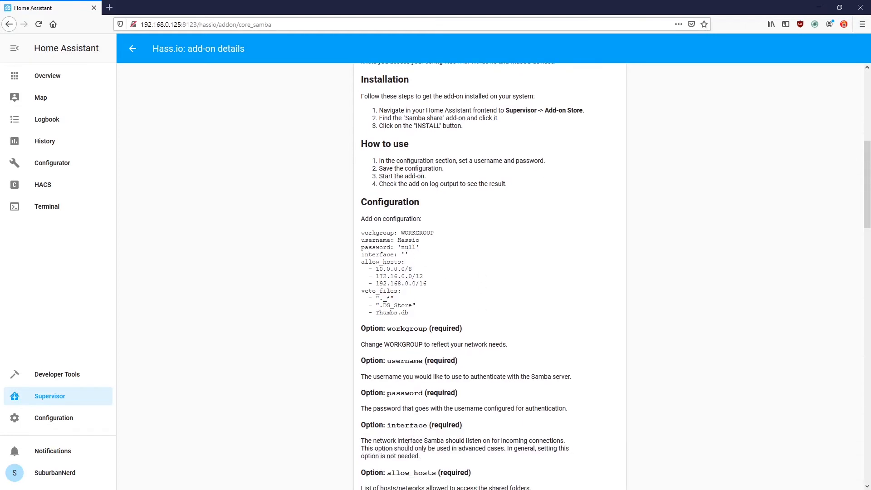
pyautogui.moveTo(508, 377)
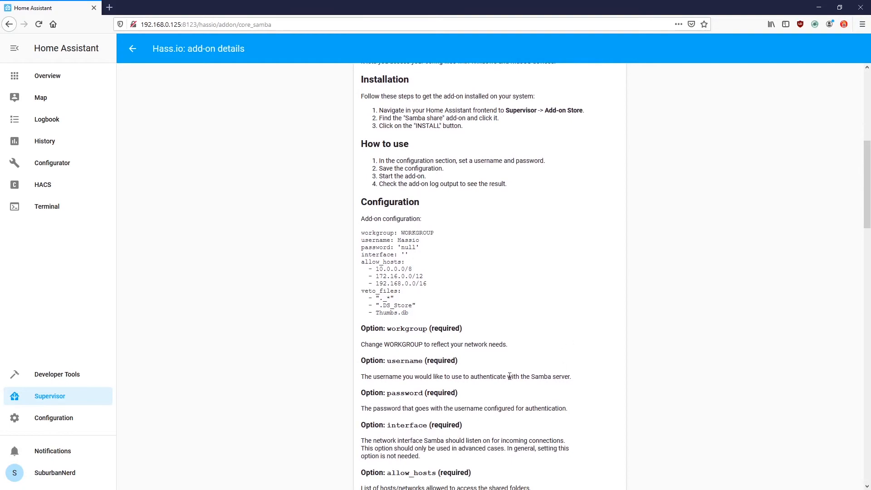
pyautogui.moveTo(471, 317)
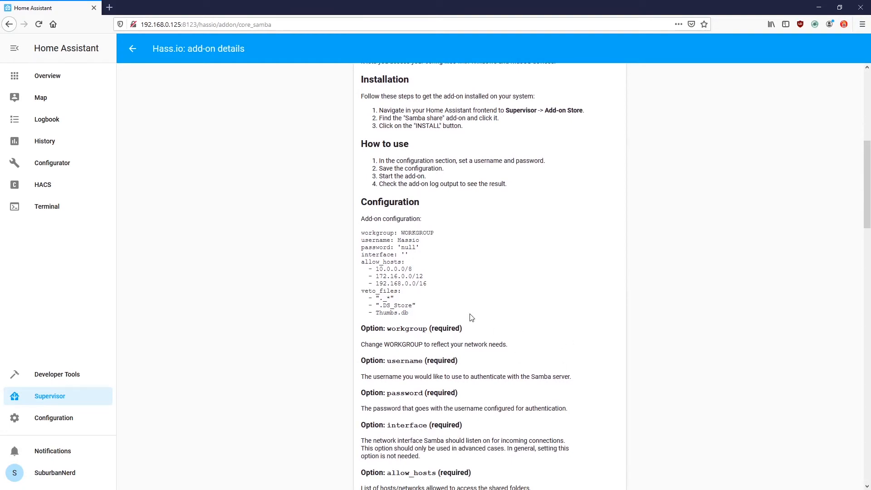
pyautogui.scroll(3)
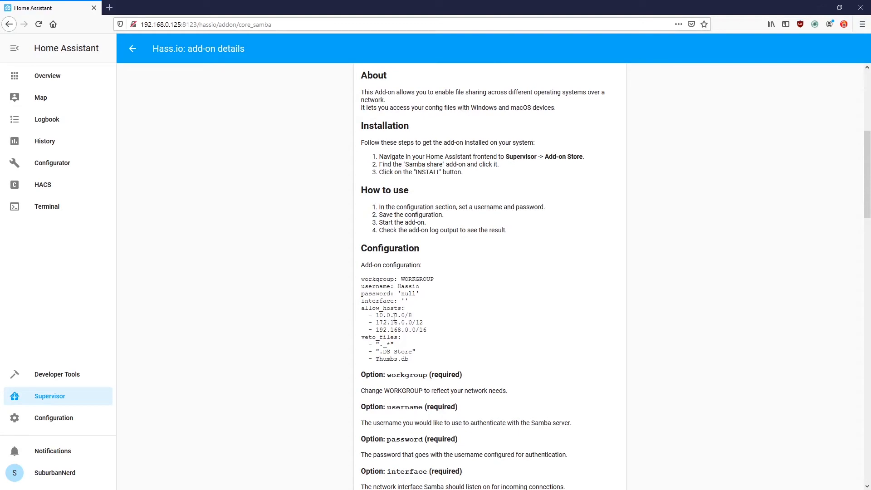
pyautogui.moveTo(428, 332)
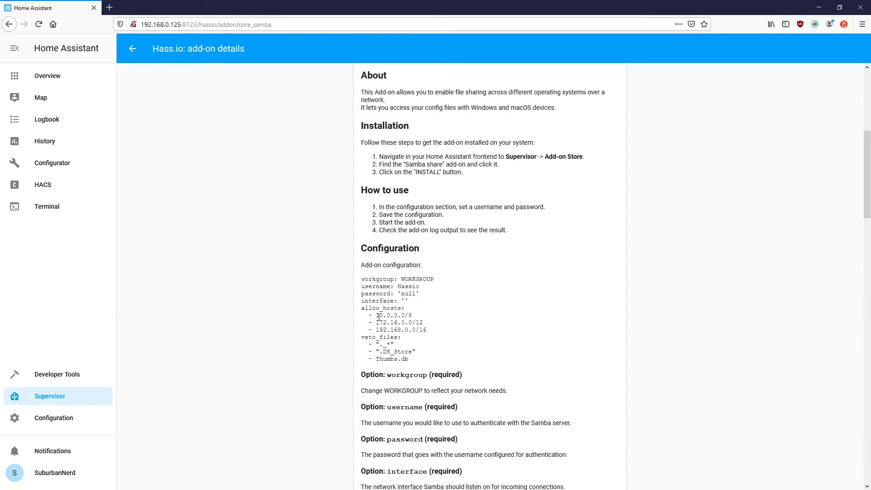
pyautogui.moveTo(472, 301)
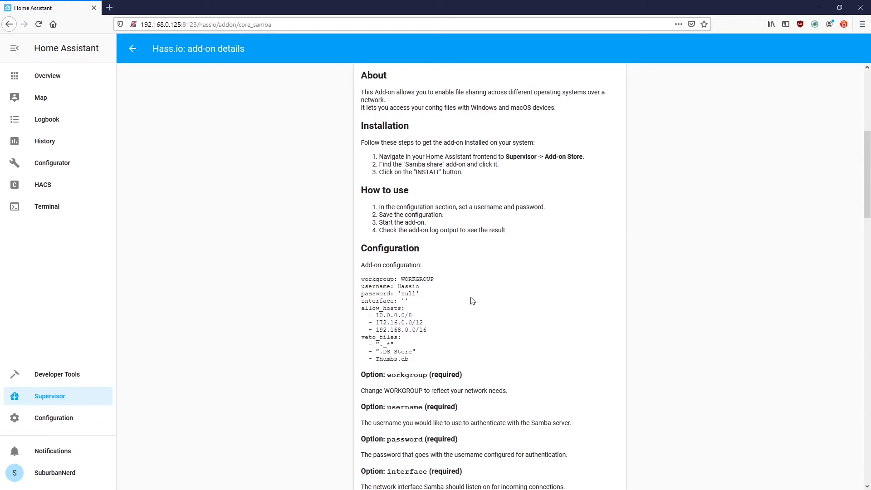
pyautogui.moveTo(433, 335)
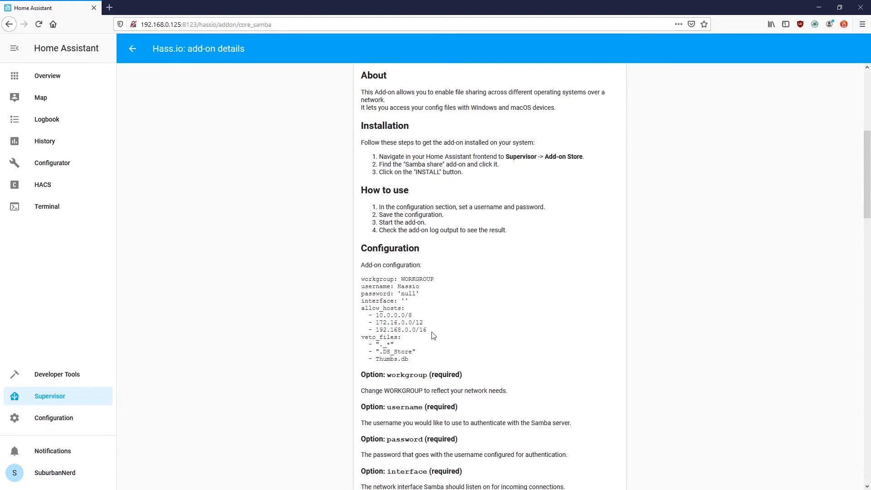
pyautogui.moveTo(454, 333)
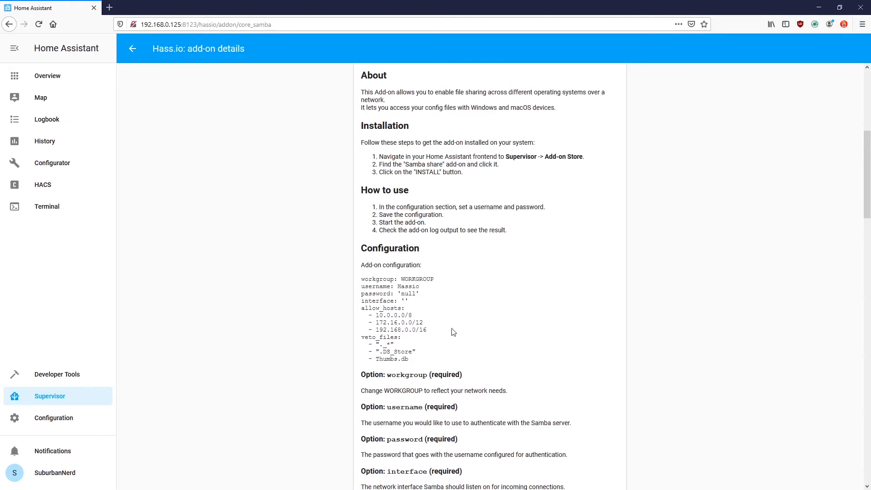
pyautogui.moveTo(550, 331)
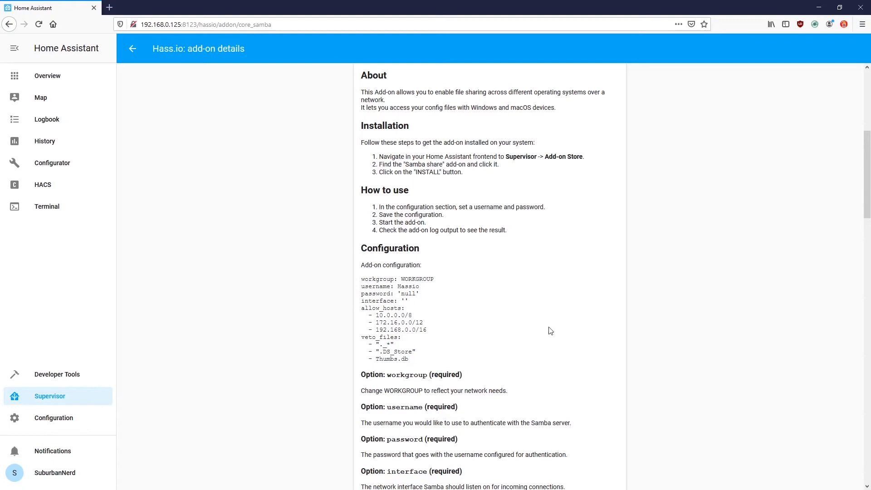
pyautogui.moveTo(535, 349)
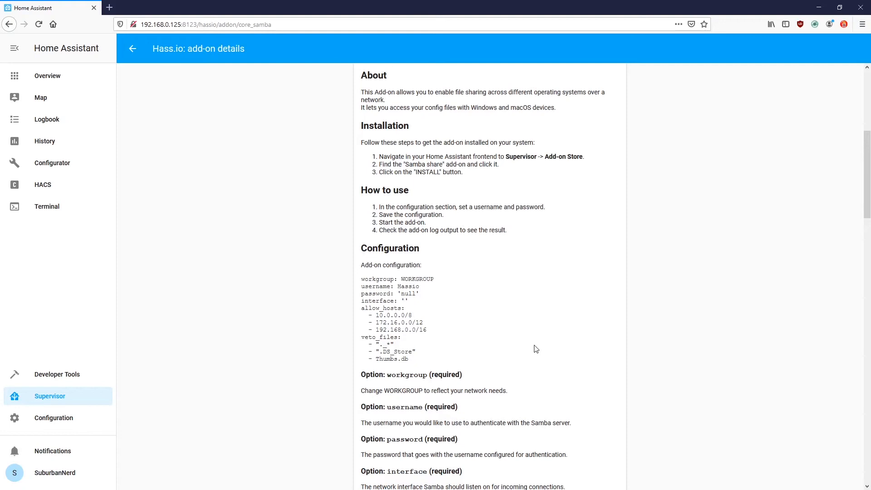
# - Sign in to the share as hassio\su with its password, remembering the credentials
pyautogui.scroll(3)
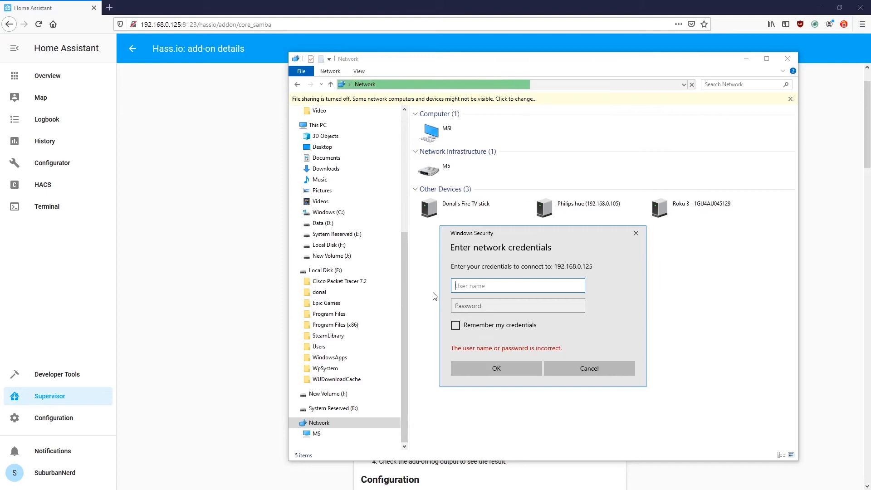
pyautogui.write('hass')
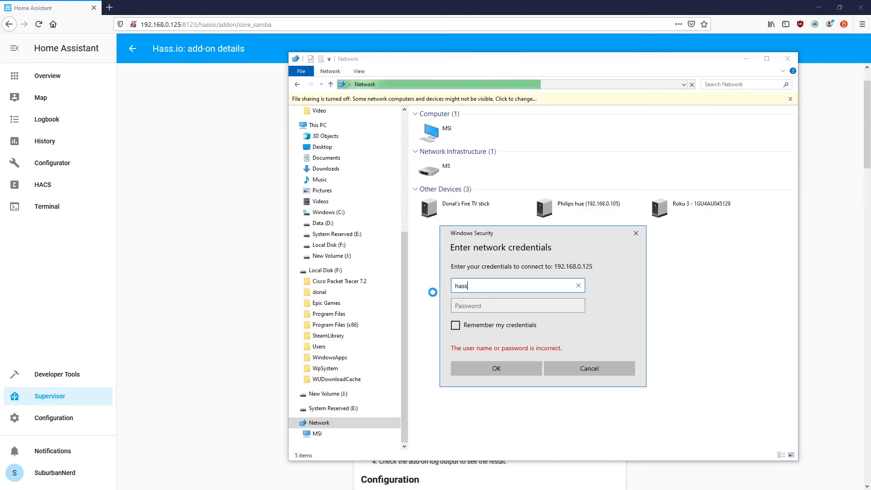
pyautogui.write('io')
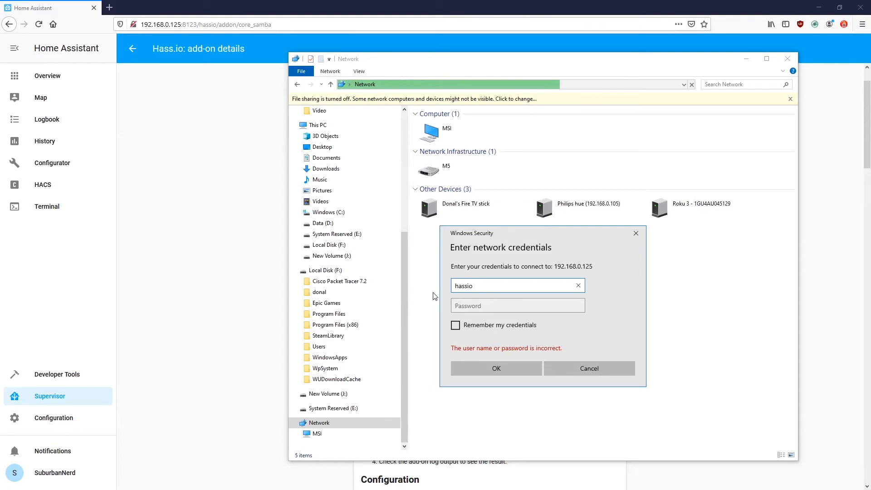
pyautogui.write('\\')
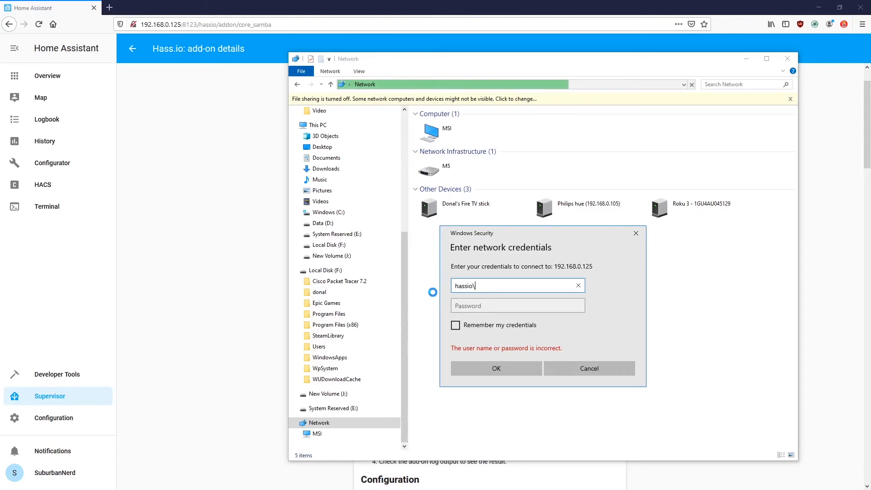
pyautogui.write('suburbannerd')
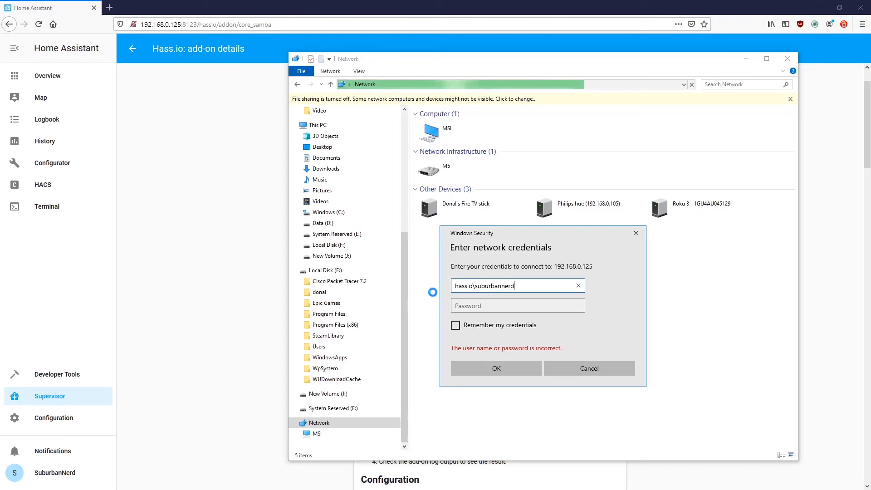
pyautogui.click(517, 305)
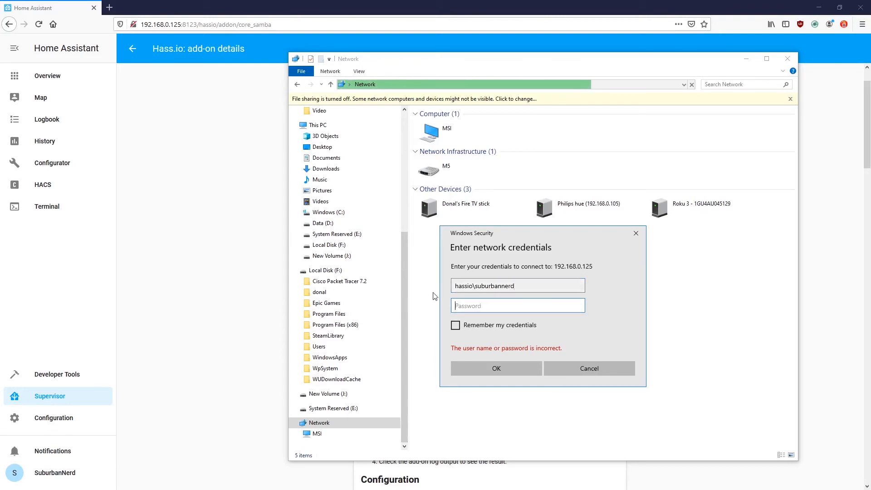
pyautogui.write('password')
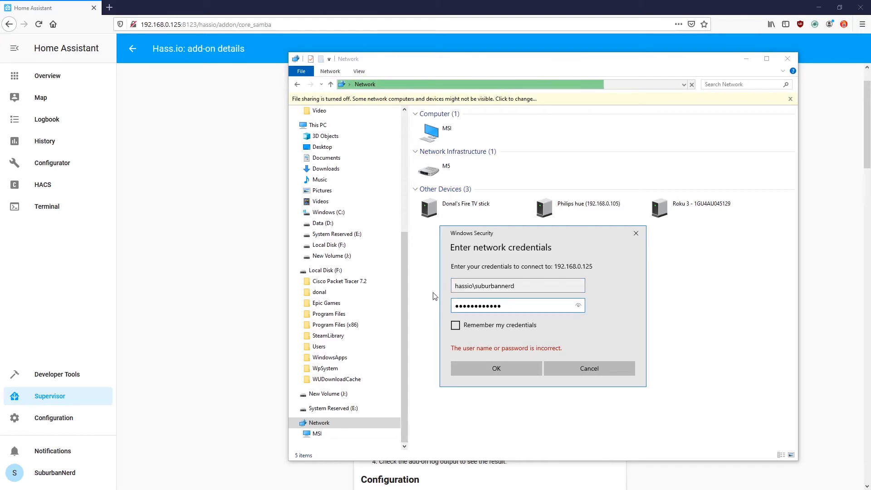
pyautogui.click(455, 325)
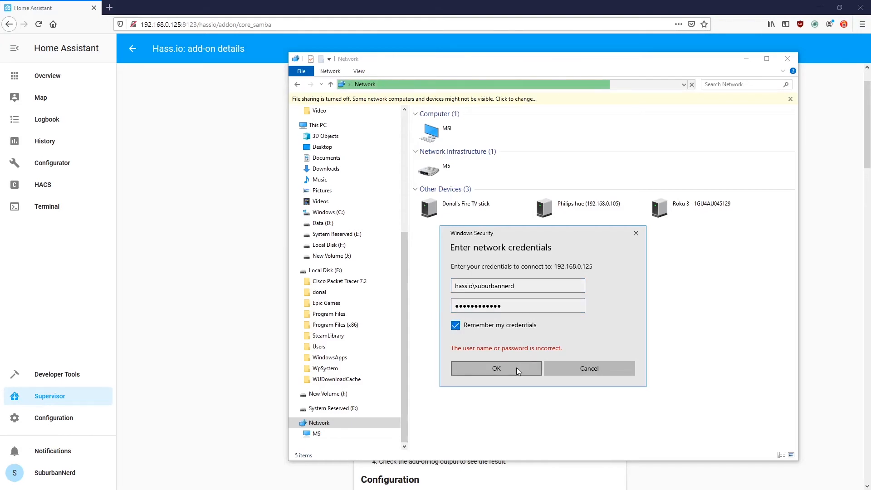
pyautogui.click(496, 368)
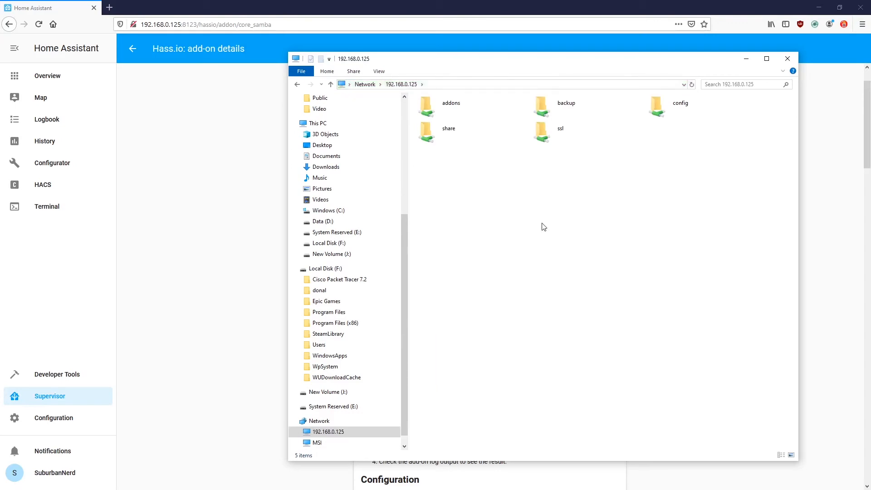
pyautogui.moveTo(526, 171)
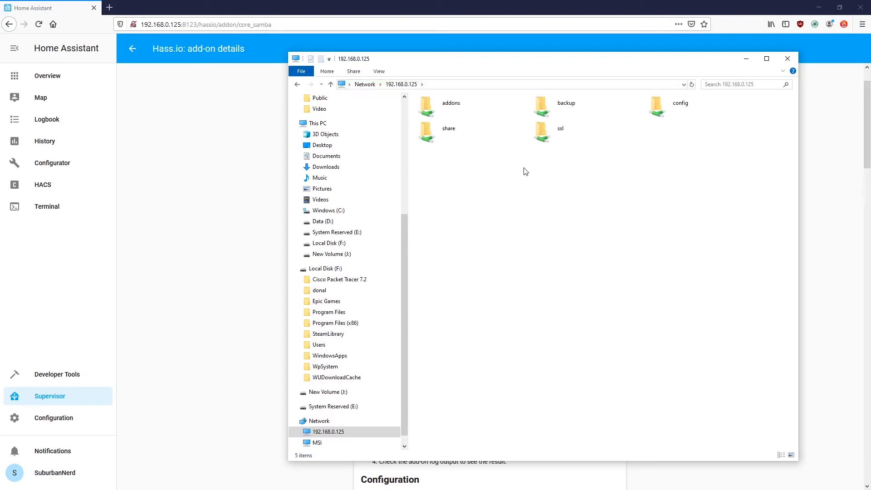
# - Browse into the config share folder and select configuration.yaml
pyautogui.click(450, 106)
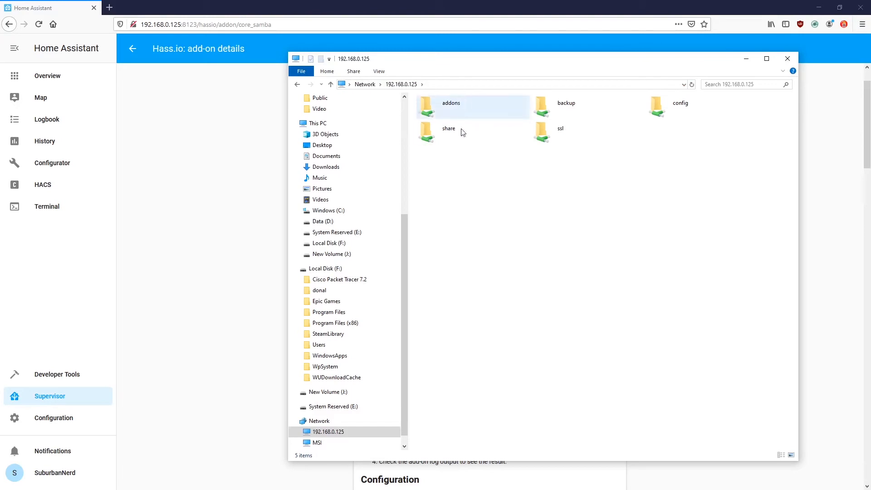
pyautogui.moveTo(534, 188)
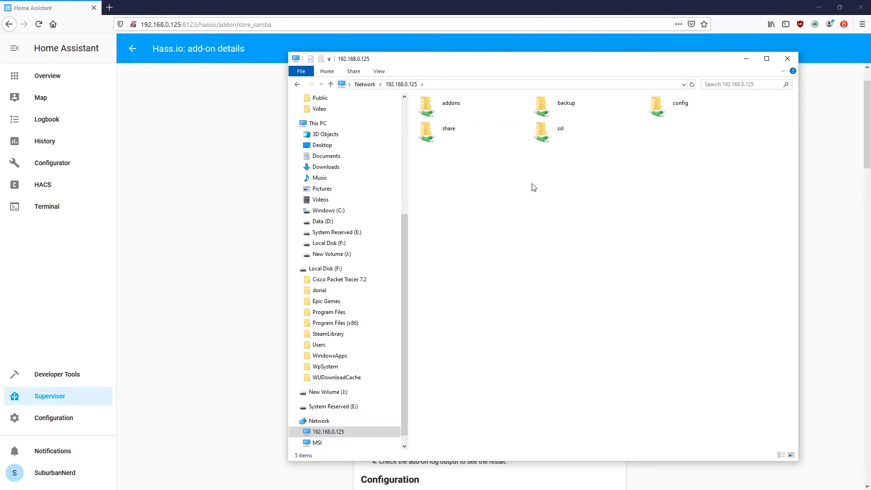
pyautogui.moveTo(519, 185)
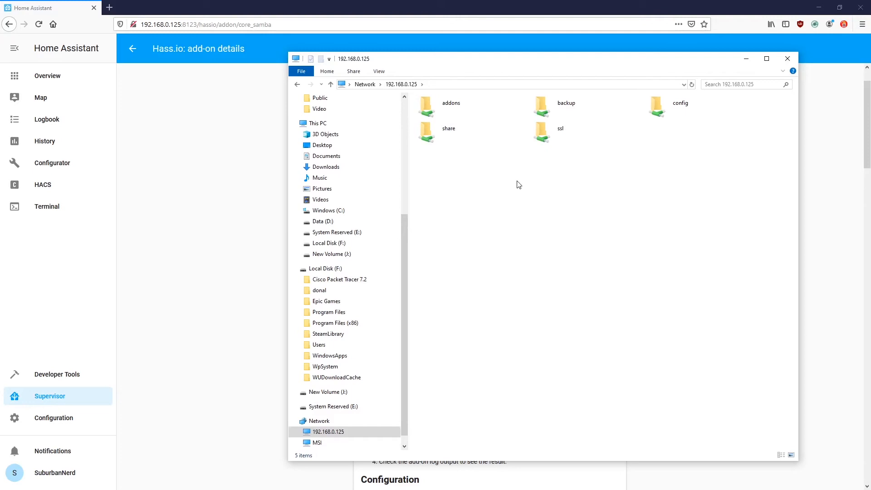
pyautogui.moveTo(670, 102)
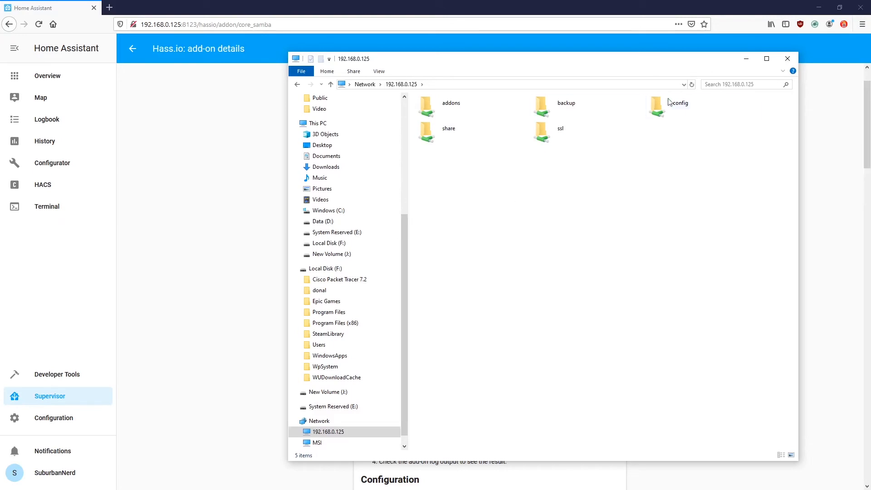
pyautogui.doubleClick(677, 107)
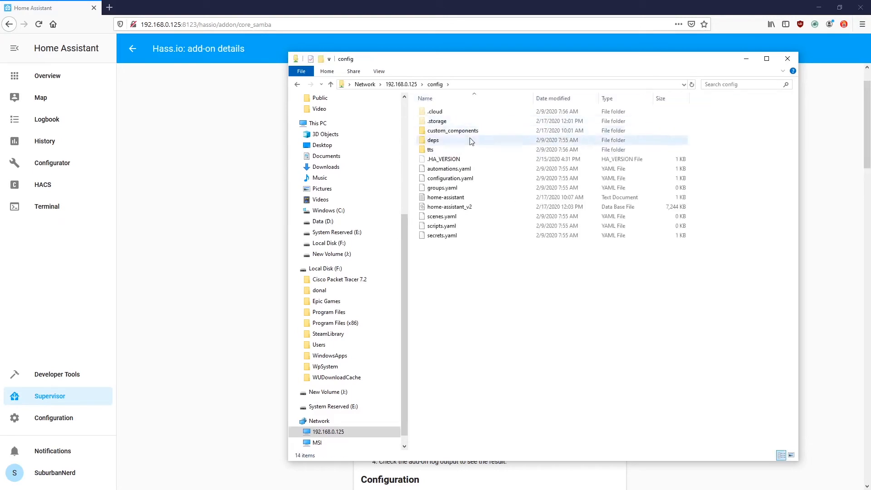
pyautogui.click(449, 207)
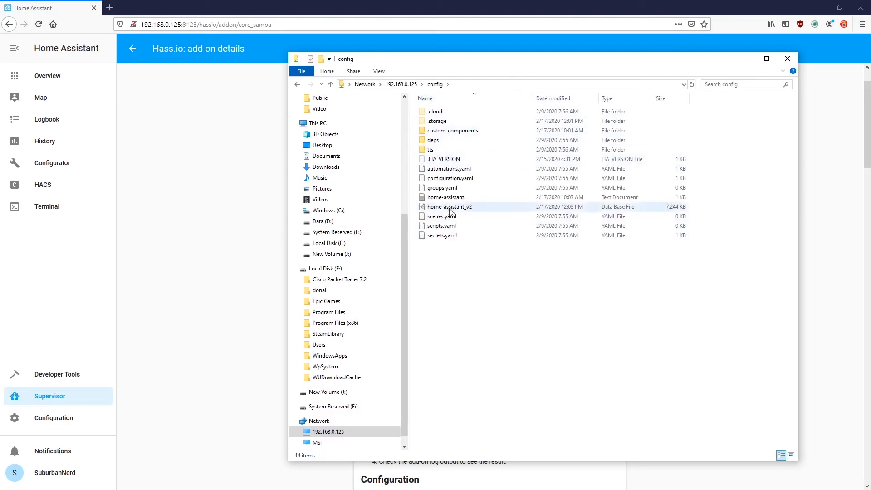
pyautogui.click(330, 84)
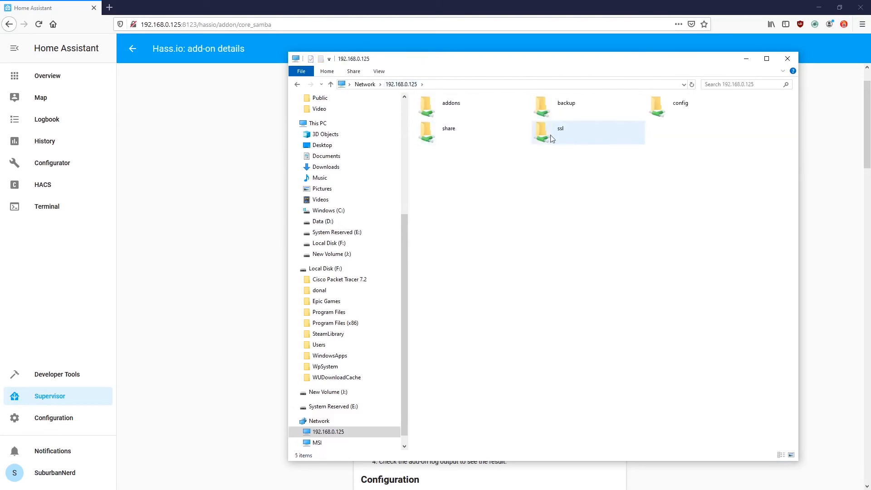
pyautogui.doubleClick(539, 131)
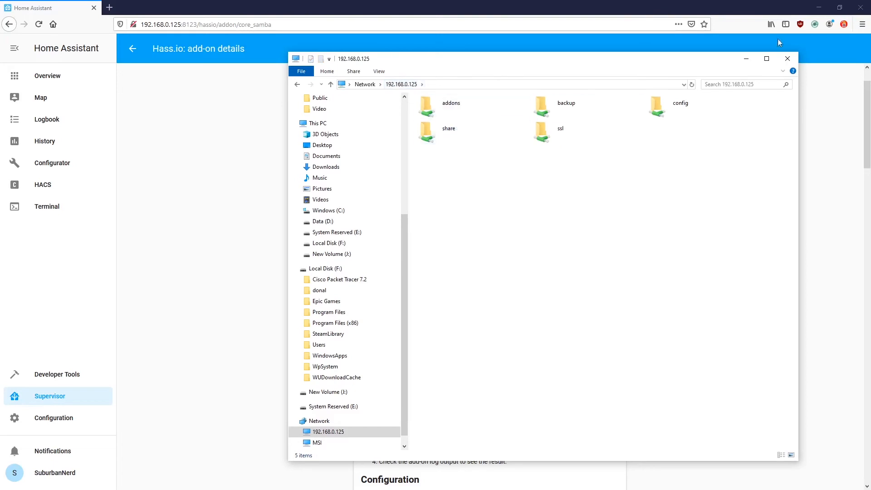
pyautogui.click(787, 58)
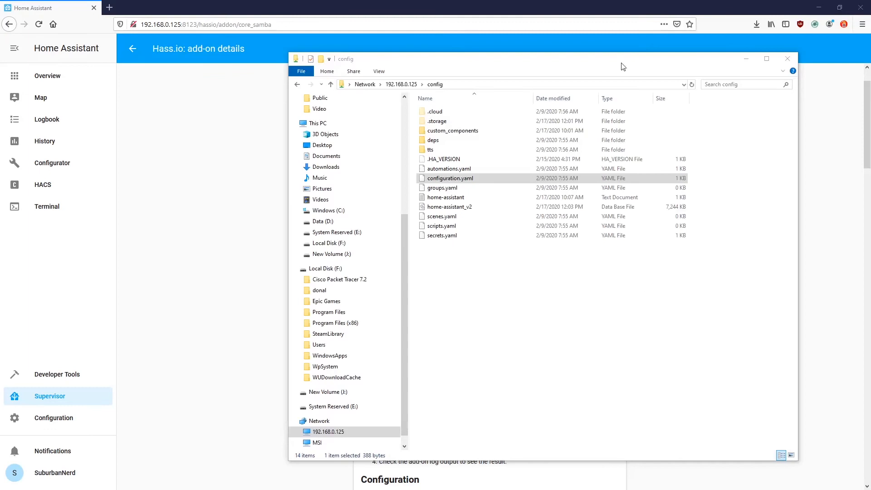
pyautogui.moveTo(496, 70)
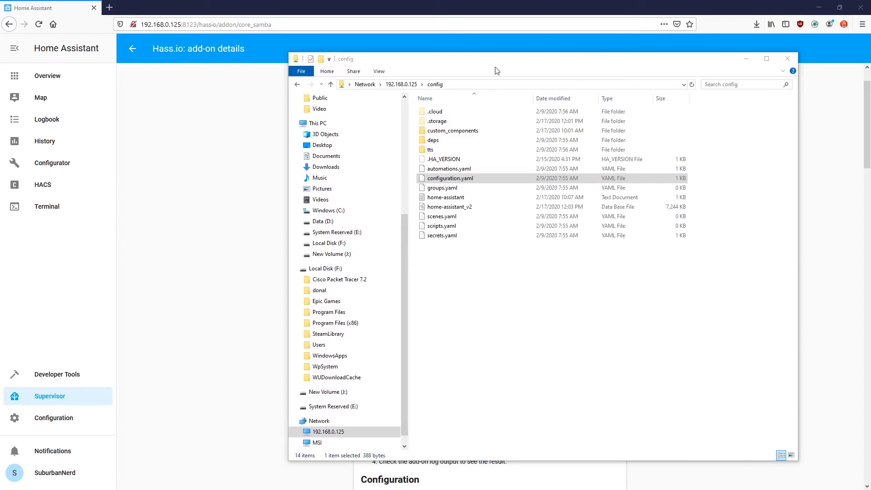
pyautogui.moveTo(452, 107)
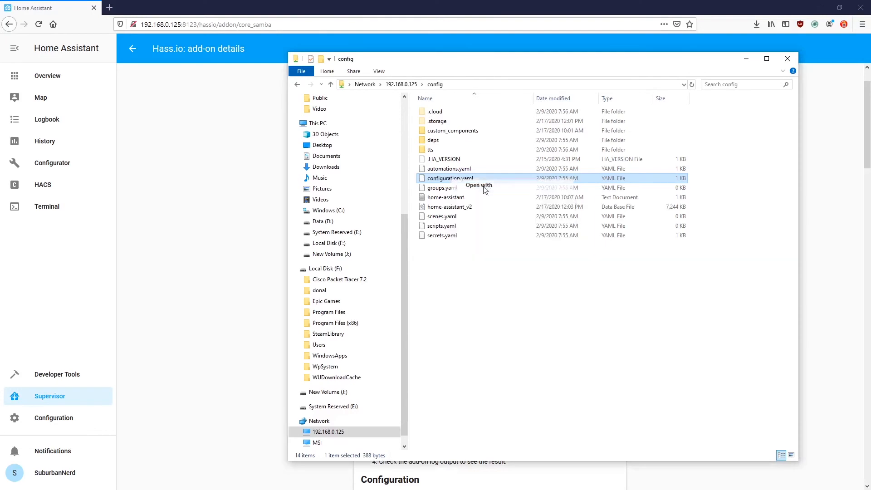
# - Look through Windows (C:) > Program Files for an application to open configuration.yaml with
pyautogui.click(478, 185)
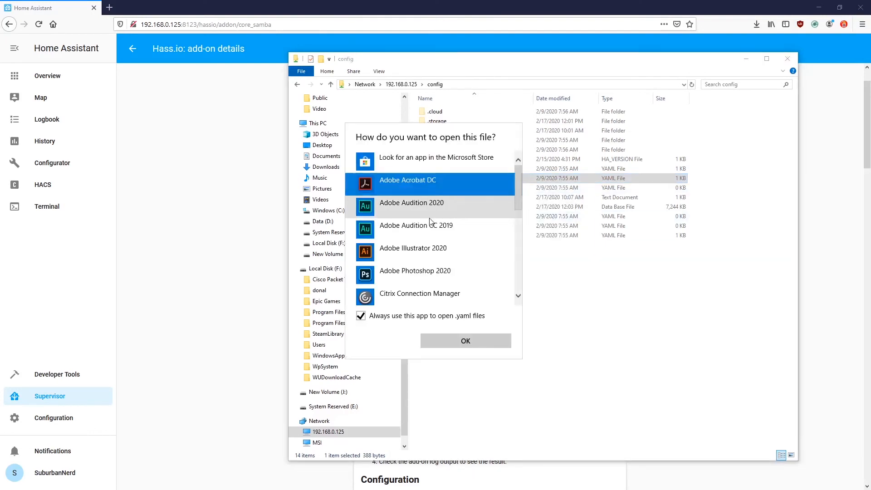
pyautogui.scroll(-3)
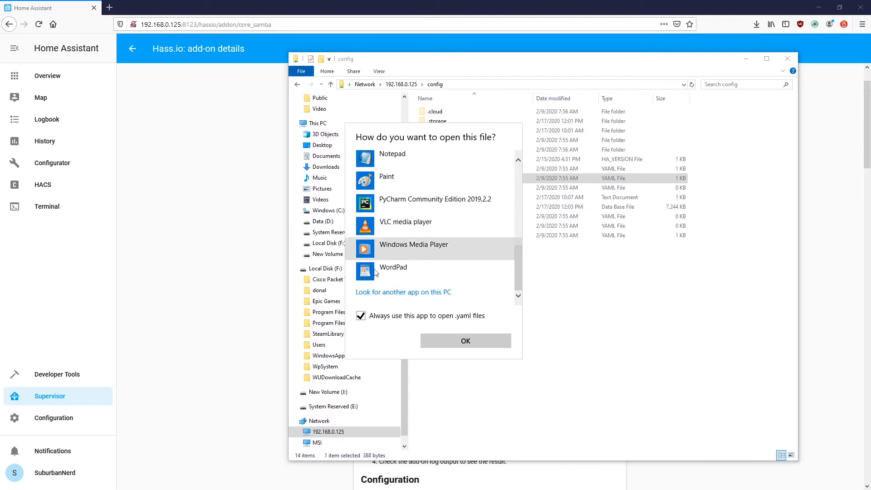
pyautogui.moveTo(399, 296)
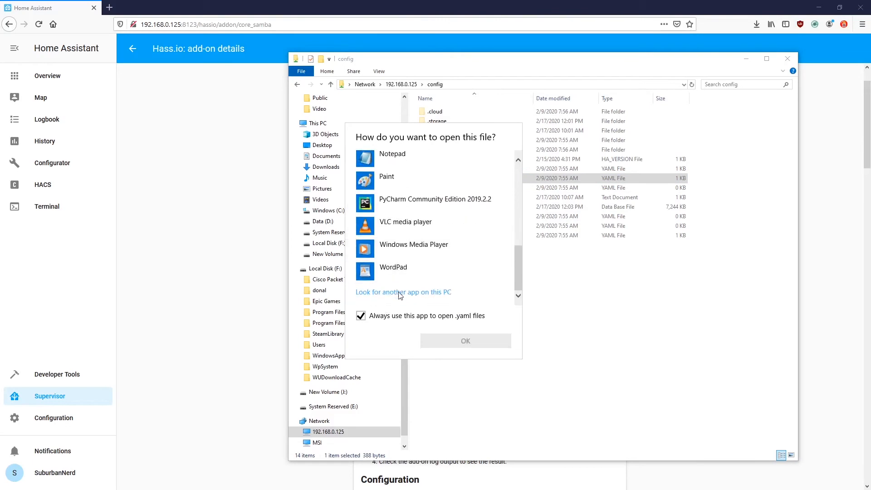
pyautogui.click(403, 292)
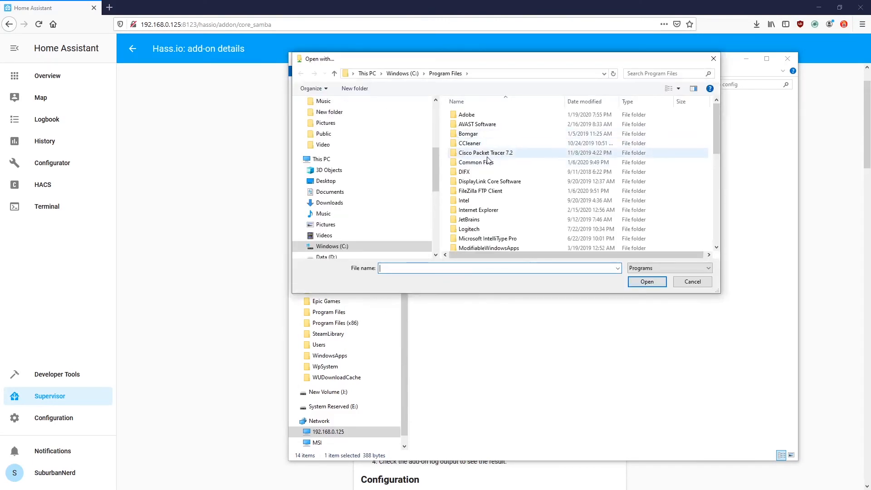
pyautogui.scroll(-3)
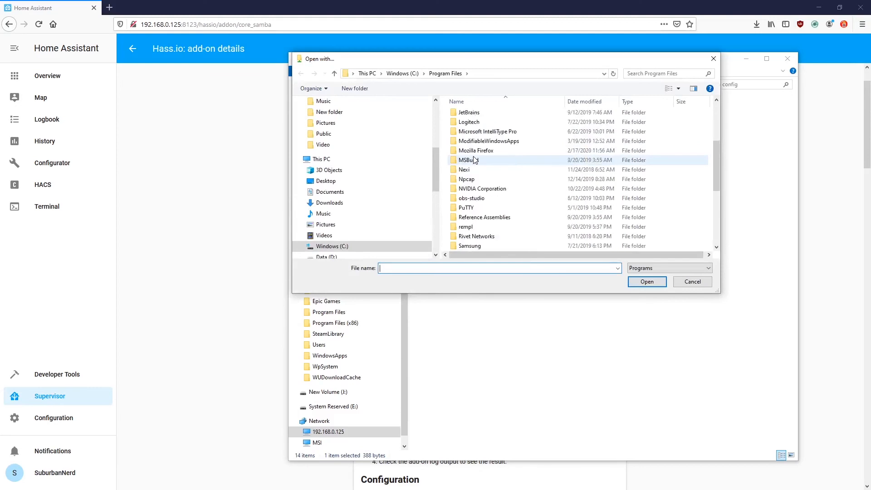
pyautogui.scroll(-3)
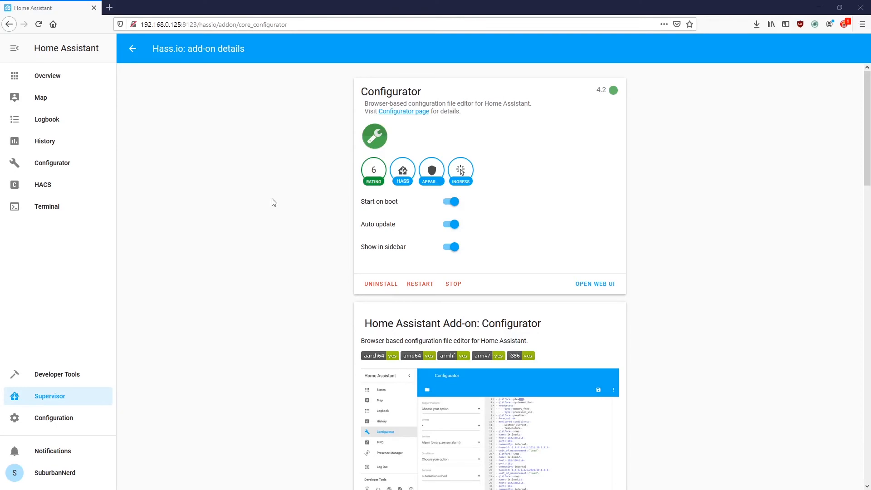
# - Review the Configurator add-on details and launch its editor with configuration.yaml loaded
pyautogui.scroll(-3)
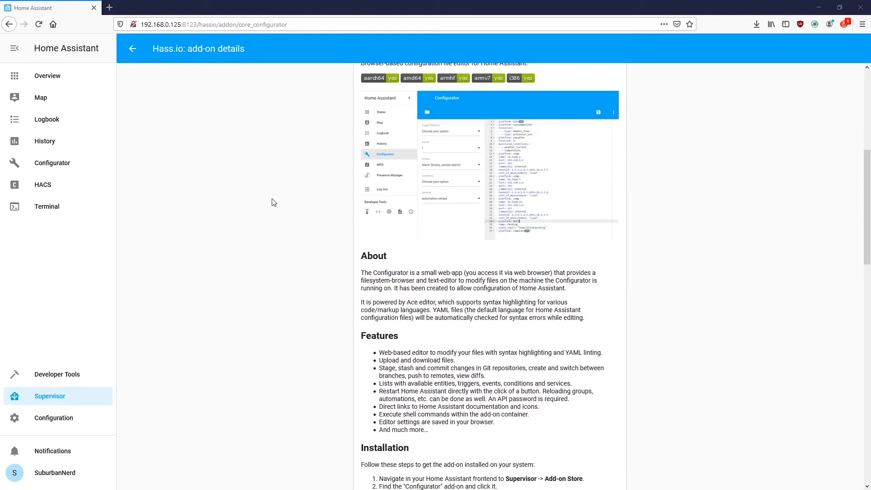
pyautogui.moveTo(271, 223)
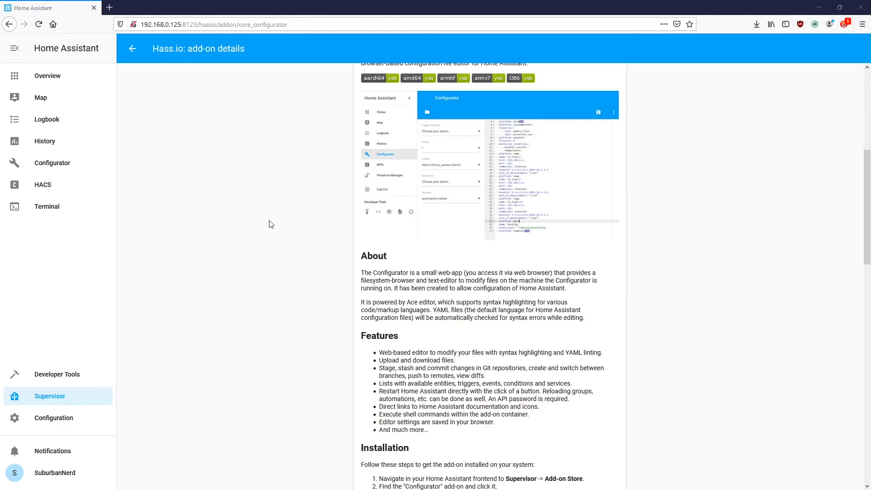
pyautogui.scroll(-3)
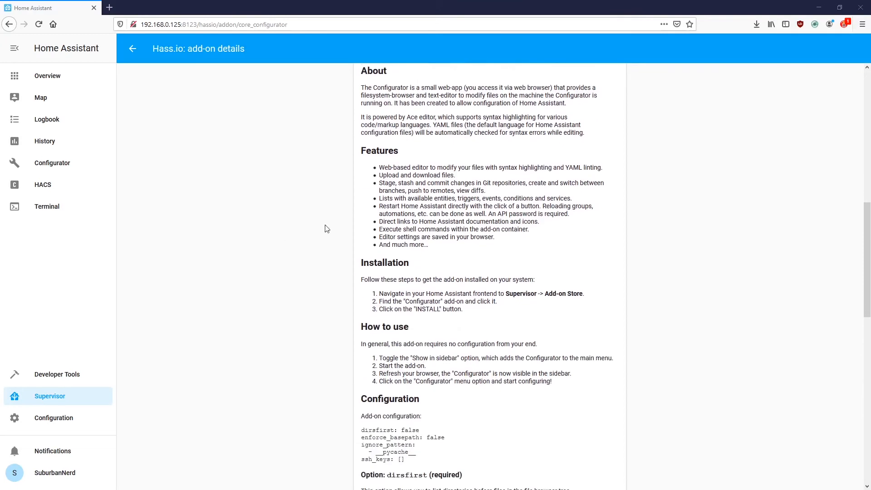
pyautogui.moveTo(297, 198)
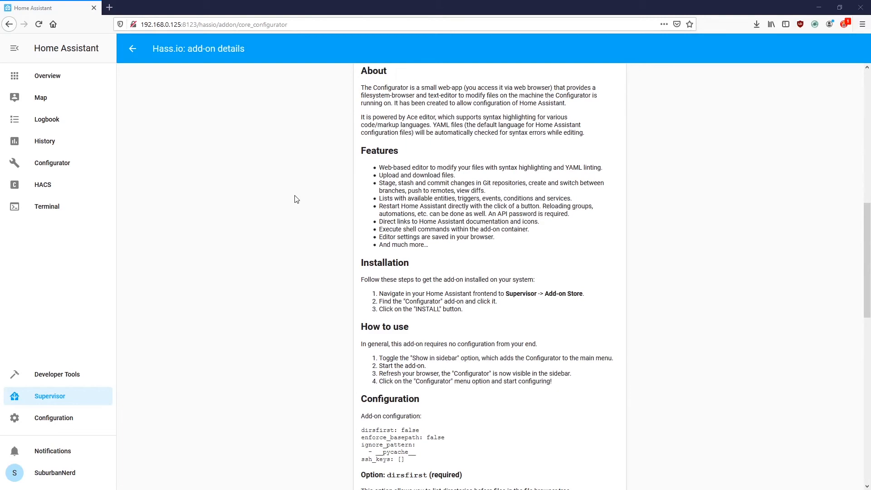
pyautogui.click(52, 163)
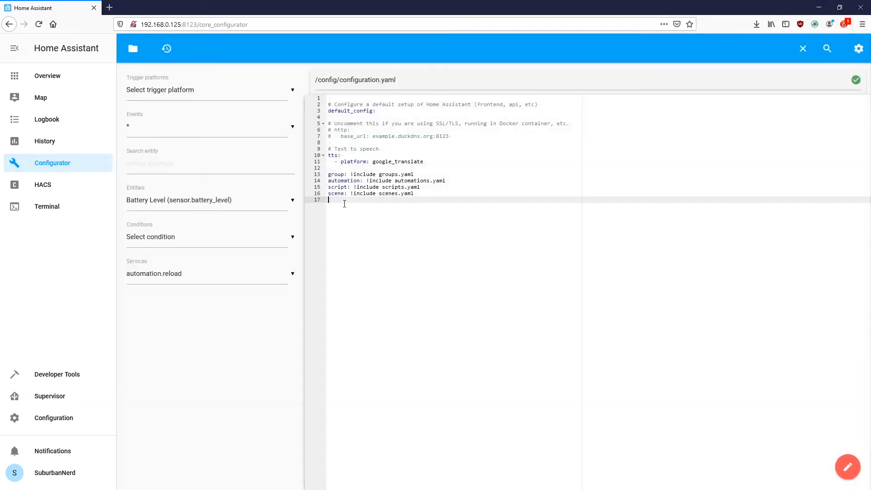
# - Save a test edit 'gonn', dismiss the YAML error, remove it and return to the Configurator details
pyautogui.write('gonnneee')
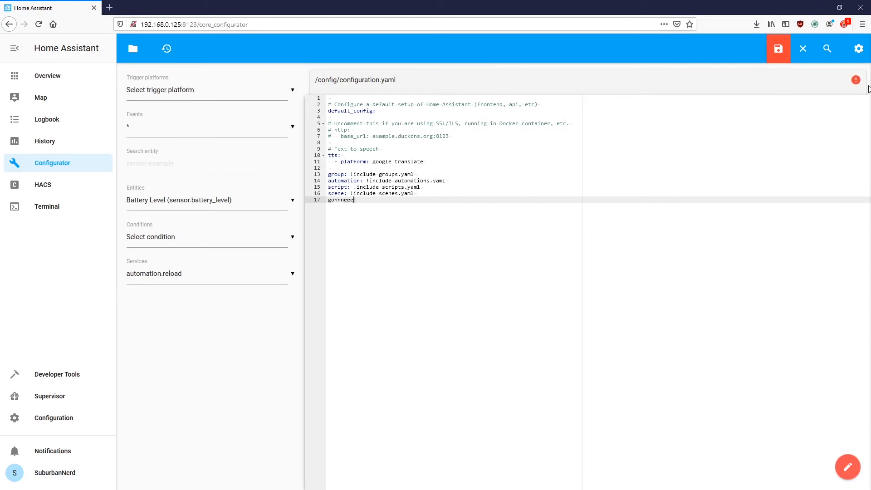
pyautogui.click(777, 48)
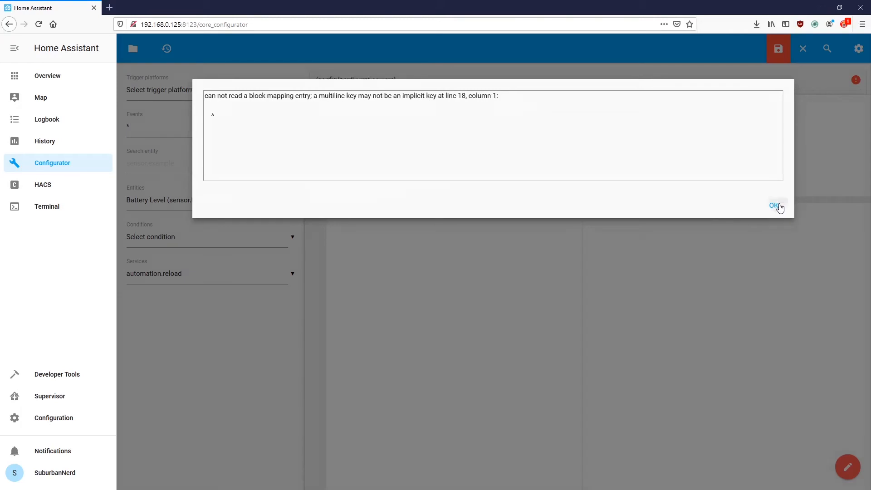
pyautogui.click(775, 205)
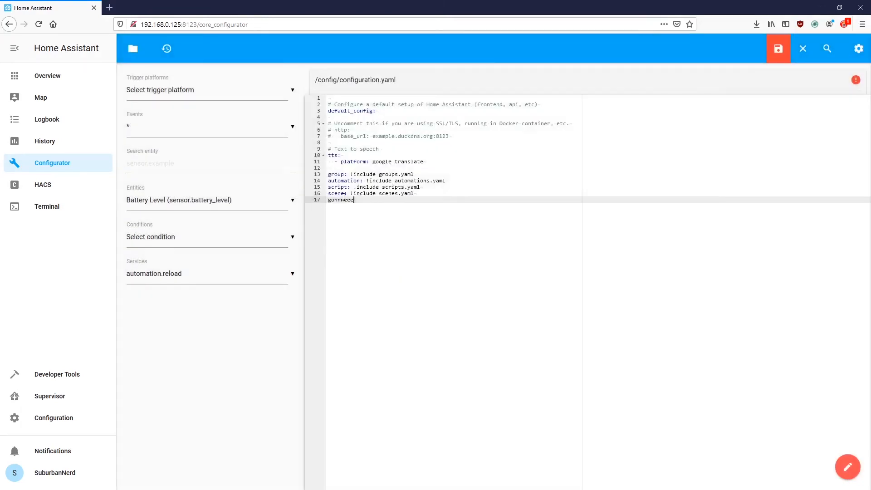
pyautogui.press('Backspace')
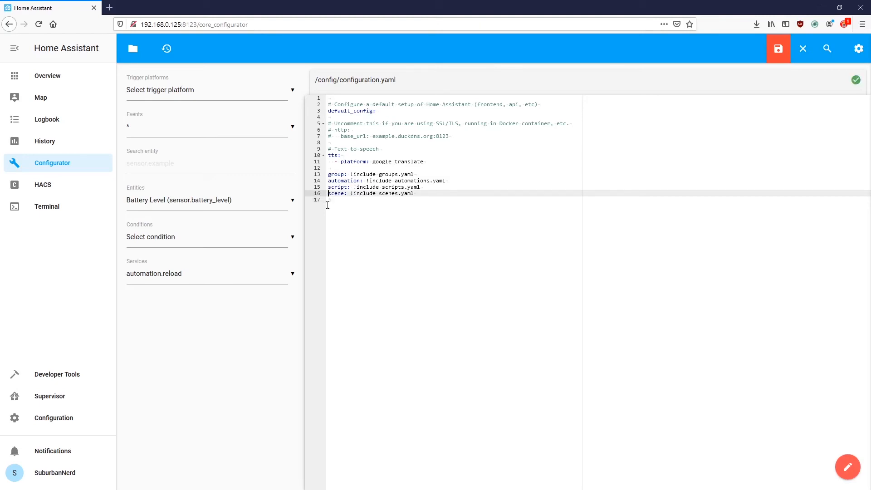
pyautogui.click(345, 181)
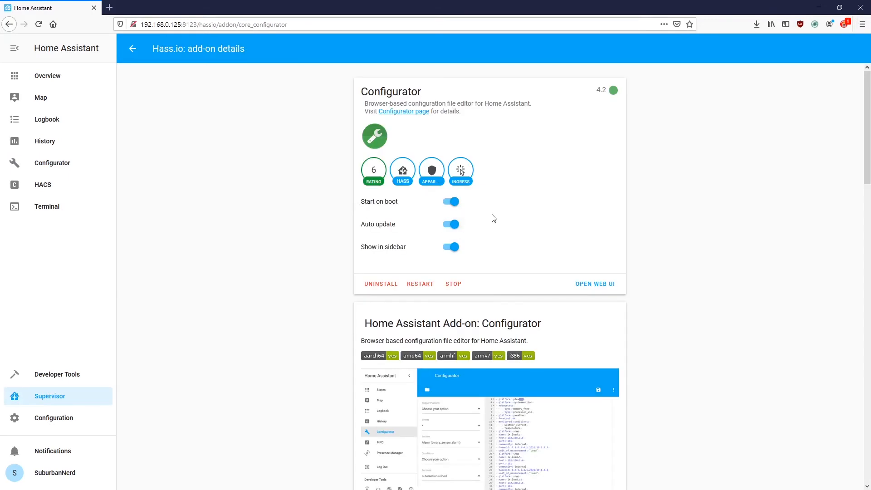
pyautogui.moveTo(429, 251)
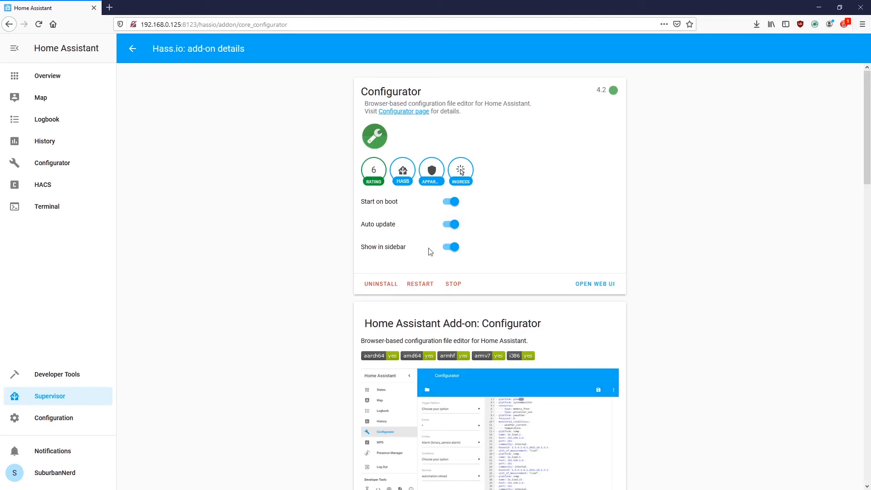
pyautogui.moveTo(497, 202)
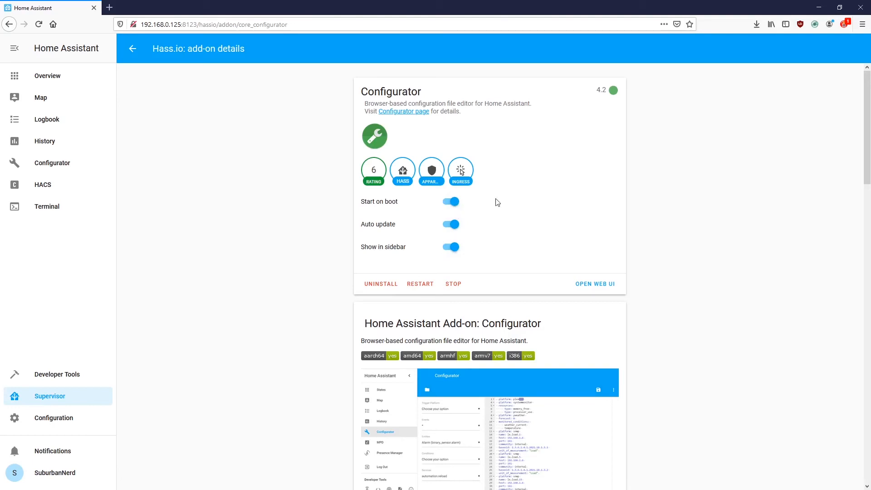
pyautogui.scroll(-3)
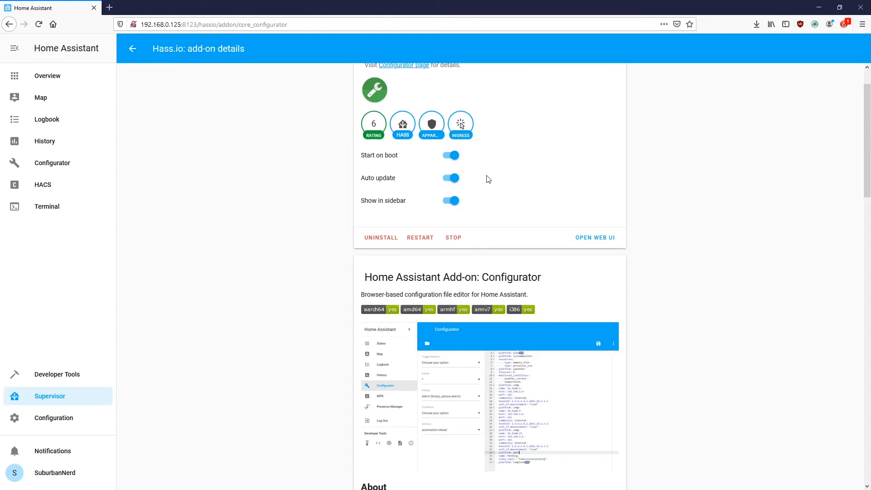
pyautogui.scroll(-3)
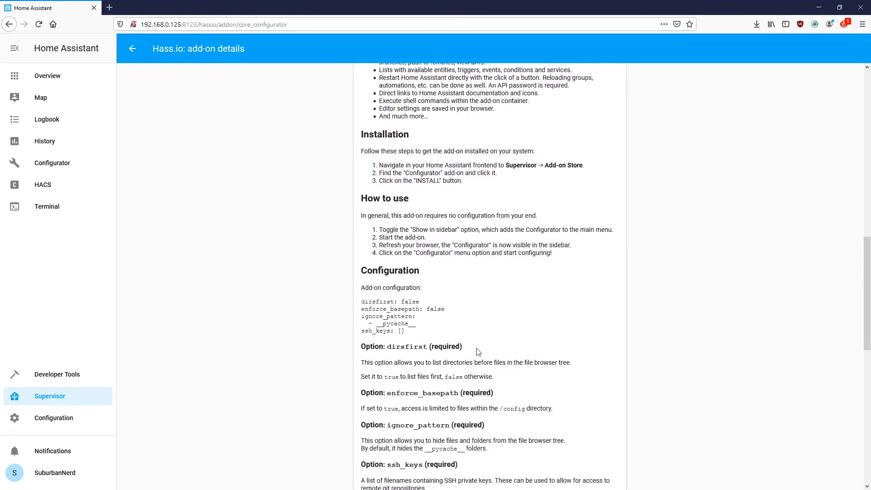
pyautogui.scroll(-3)
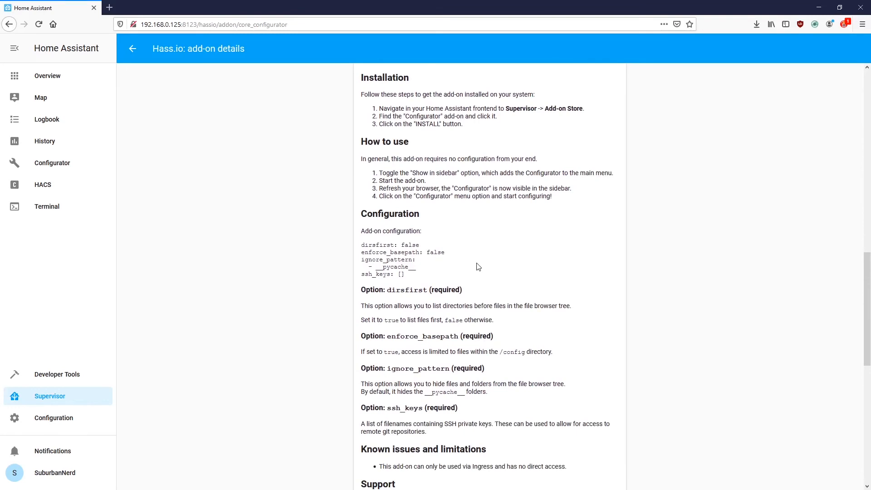
pyautogui.moveTo(471, 273)
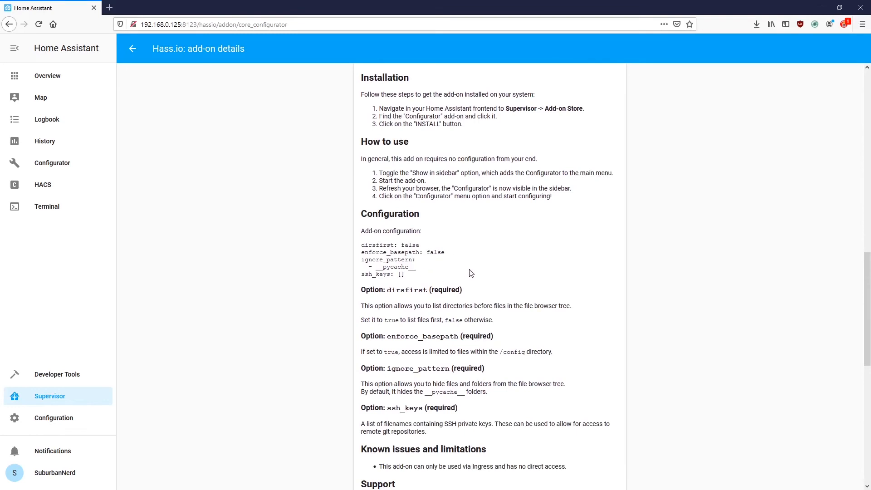
pyautogui.scroll(-3)
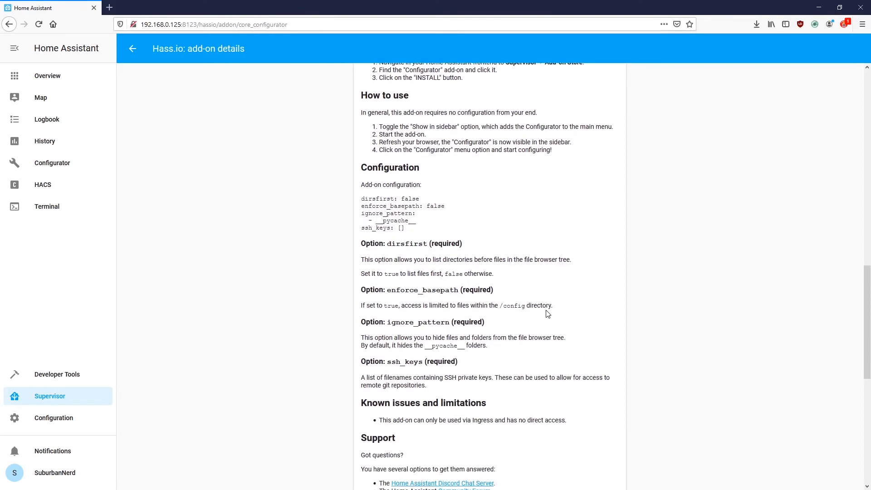
pyautogui.moveTo(544, 300)
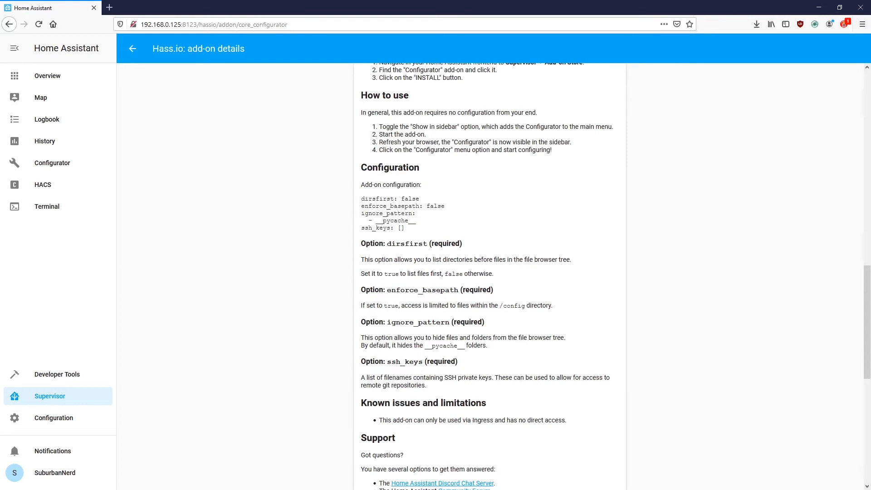
pyautogui.click(132, 49)
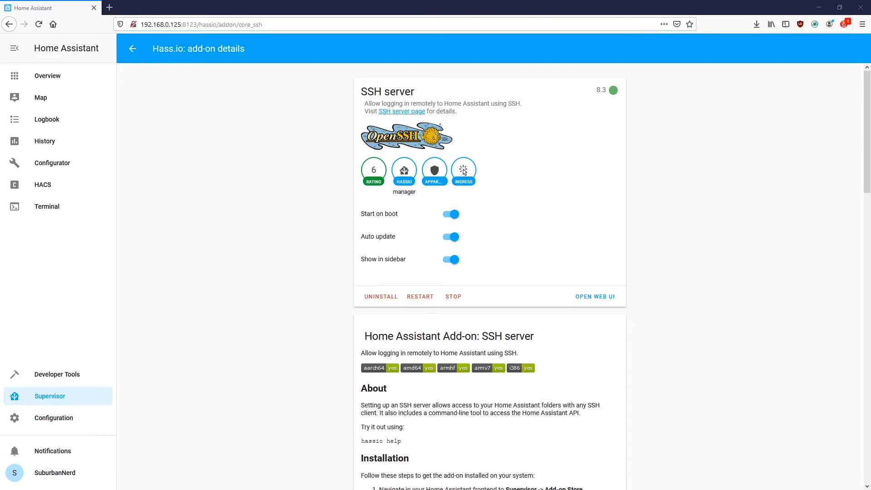
pyautogui.scroll(-3)
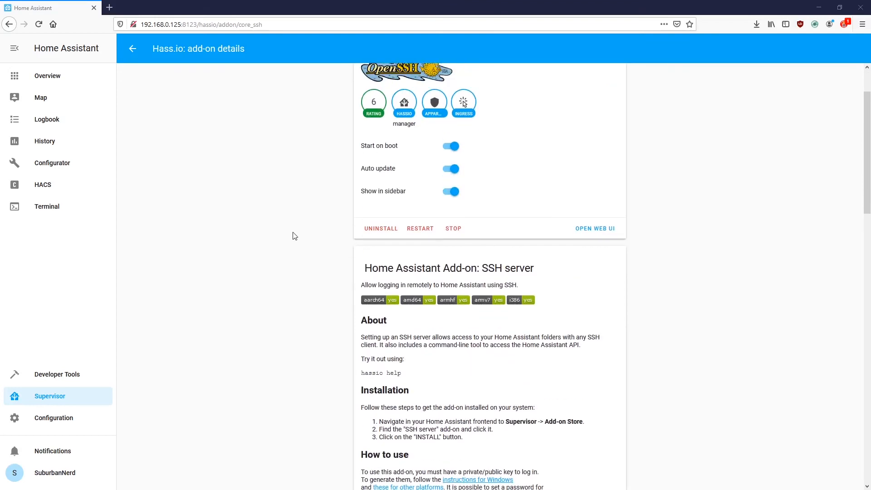
pyautogui.scroll(-3)
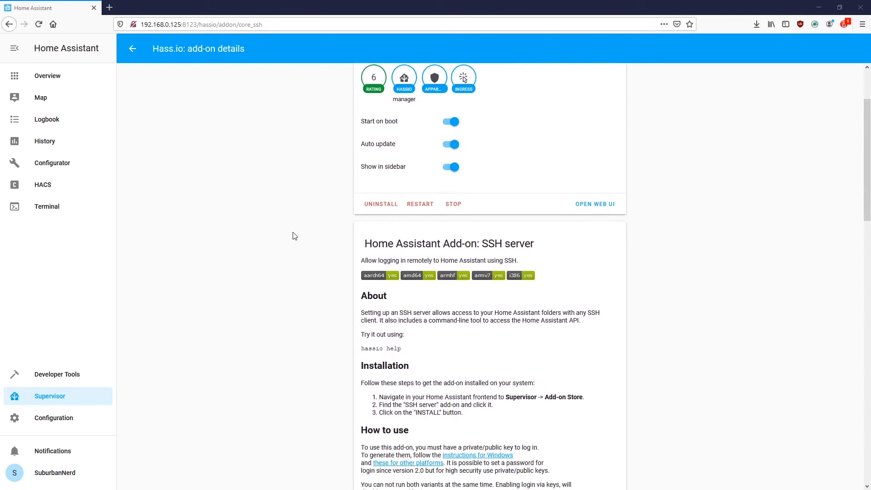
pyautogui.scroll(3)
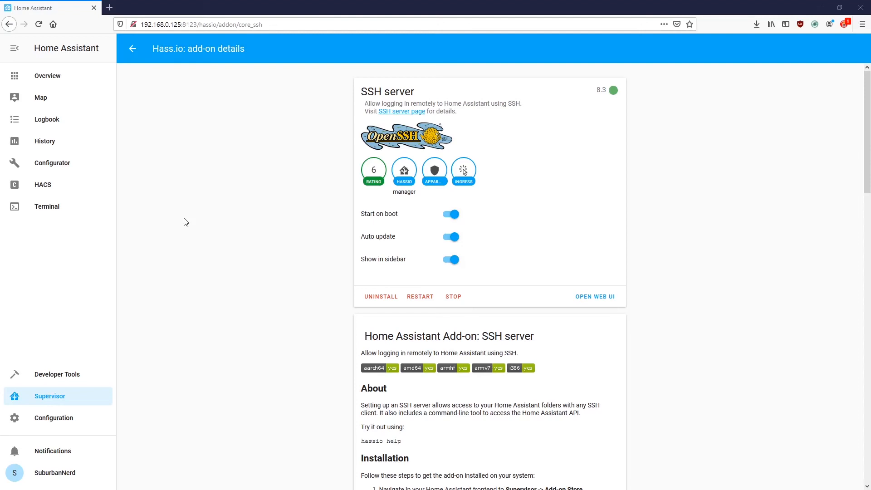
pyautogui.moveTo(254, 185)
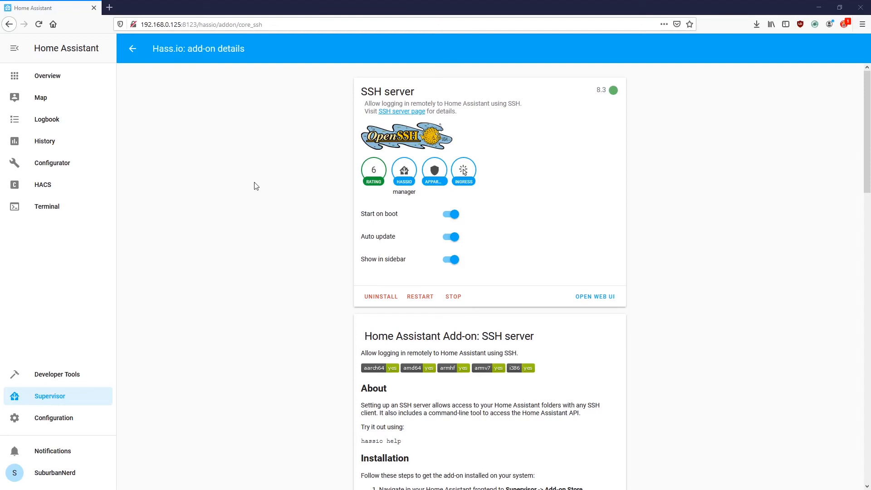
pyautogui.scroll(-3)
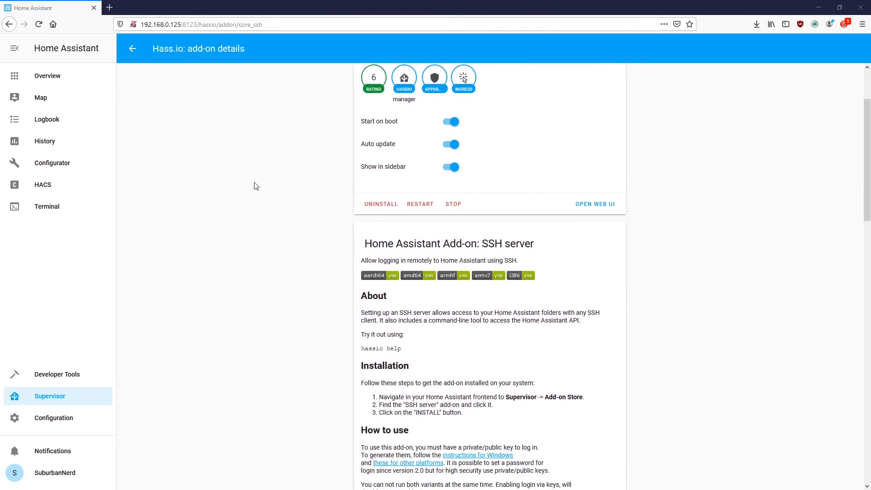
pyautogui.scroll(-3)
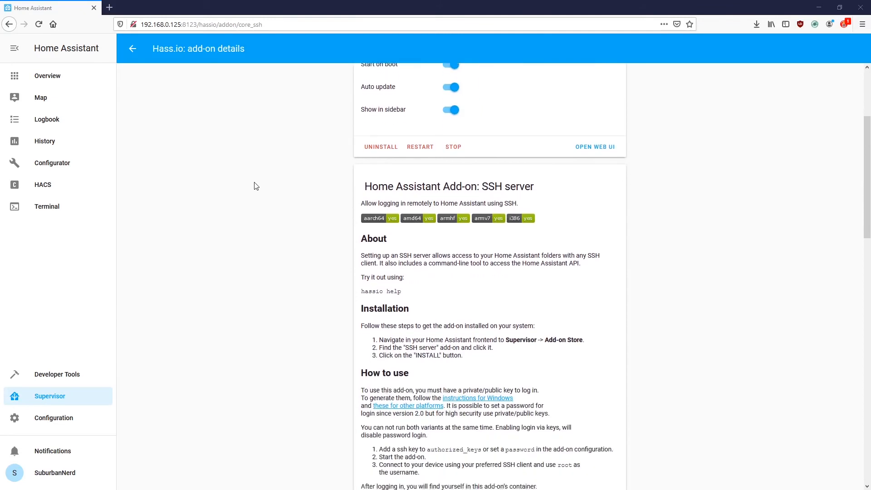
pyautogui.scroll(-3)
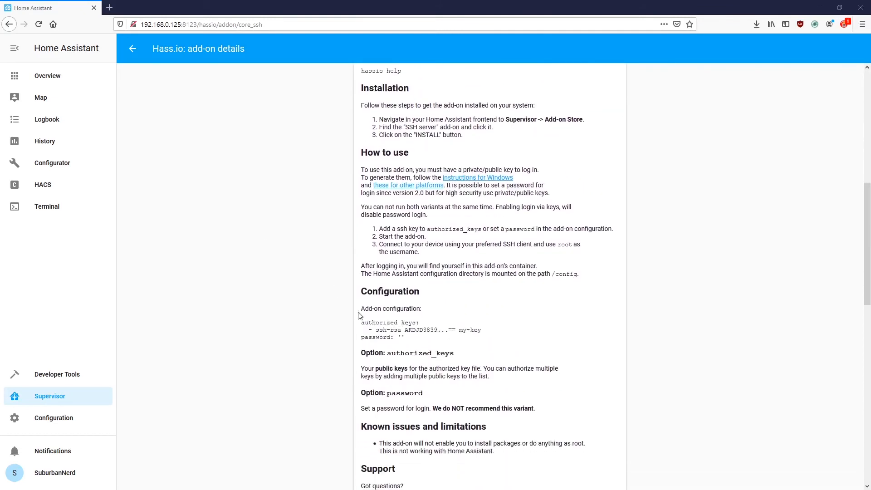
pyautogui.moveTo(377, 331)
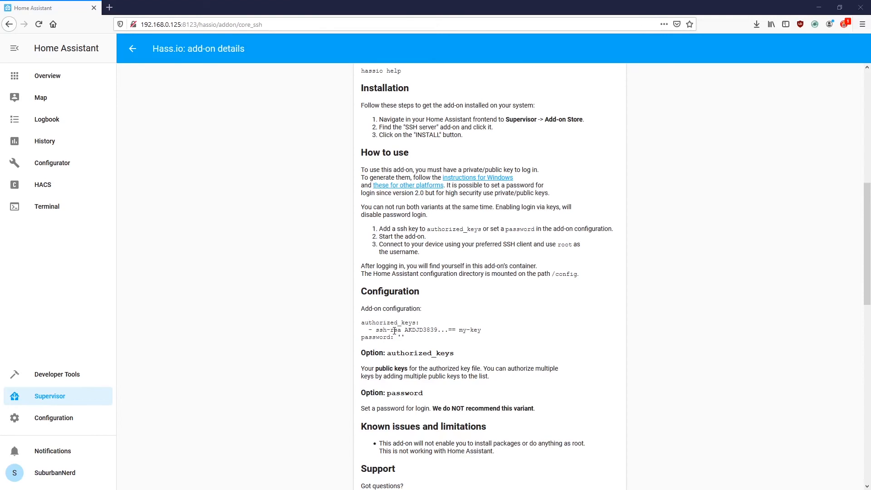
pyautogui.moveTo(327, 299)
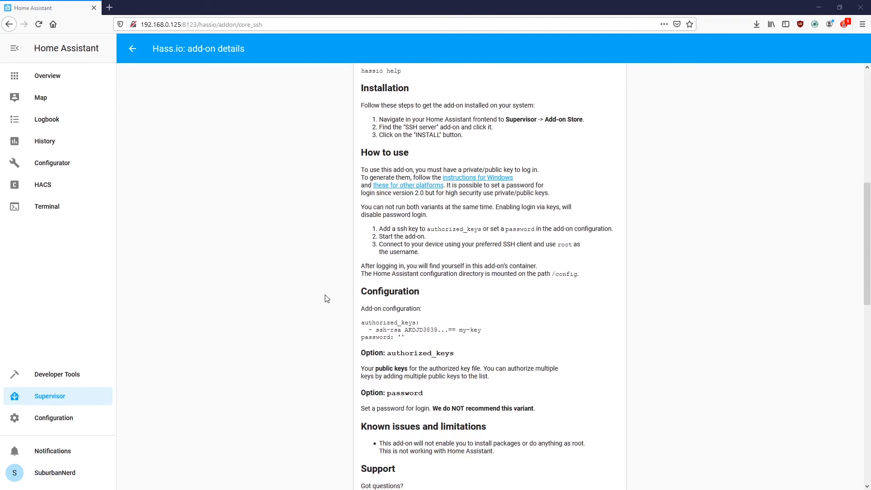
pyautogui.scroll(-3)
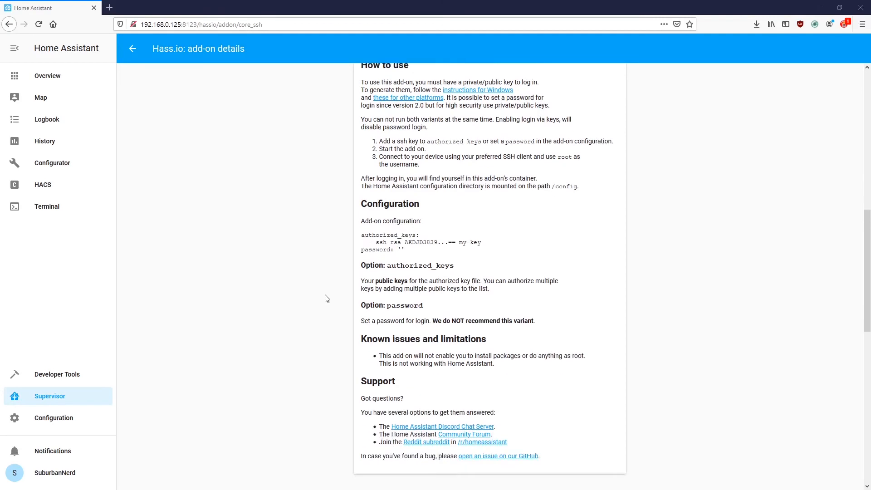
# - Check the SSH add-on's Config password and launch the browser Terminal showing a bash prompt
pyautogui.scroll(-3)
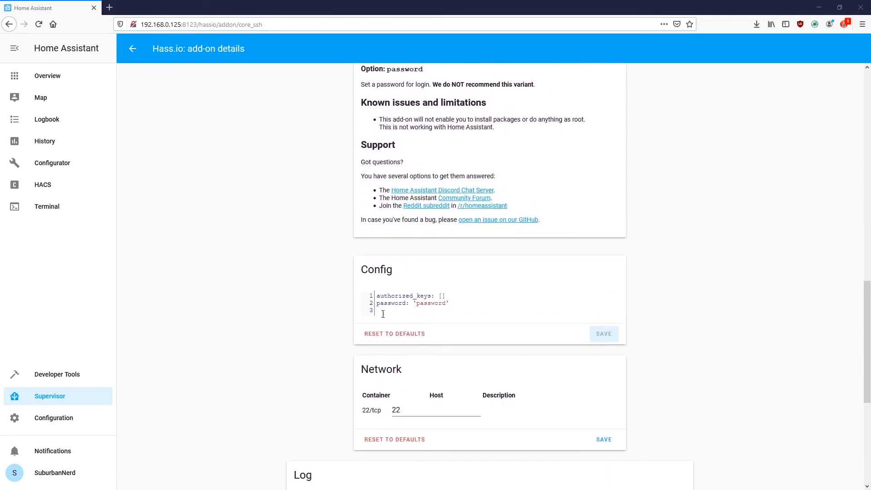
pyautogui.moveTo(462, 299)
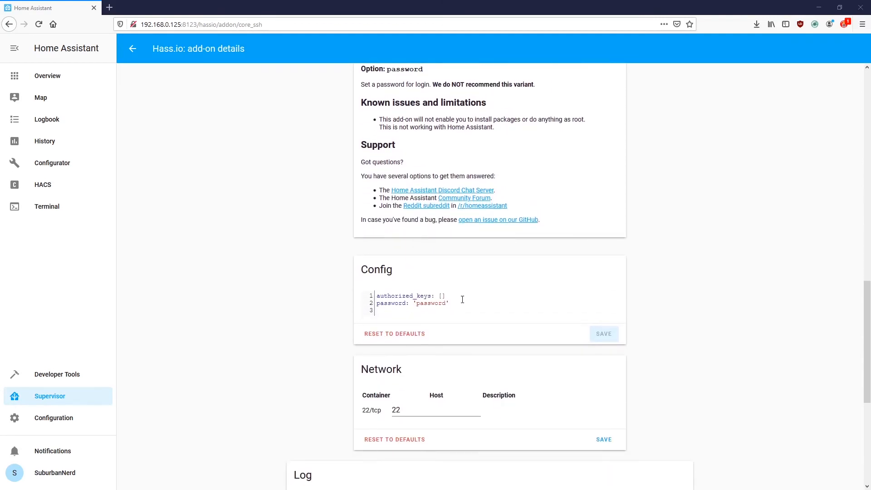
pyautogui.moveTo(272, 212)
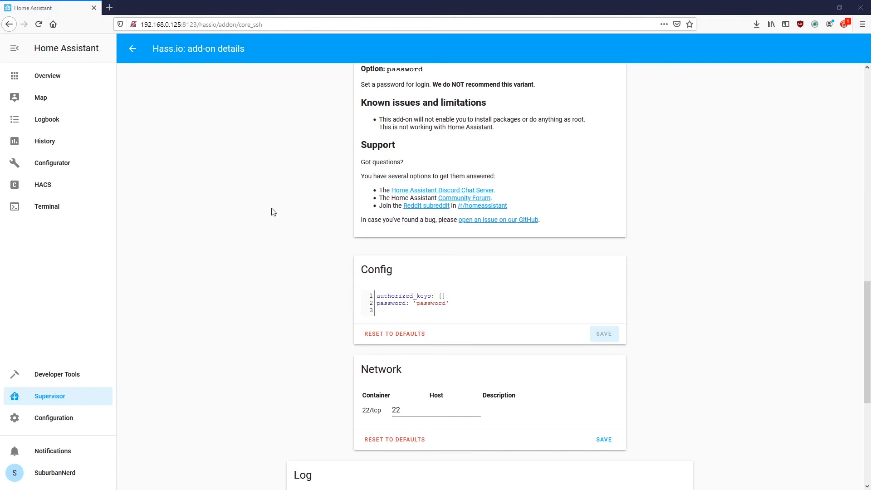
pyautogui.moveTo(55, 418)
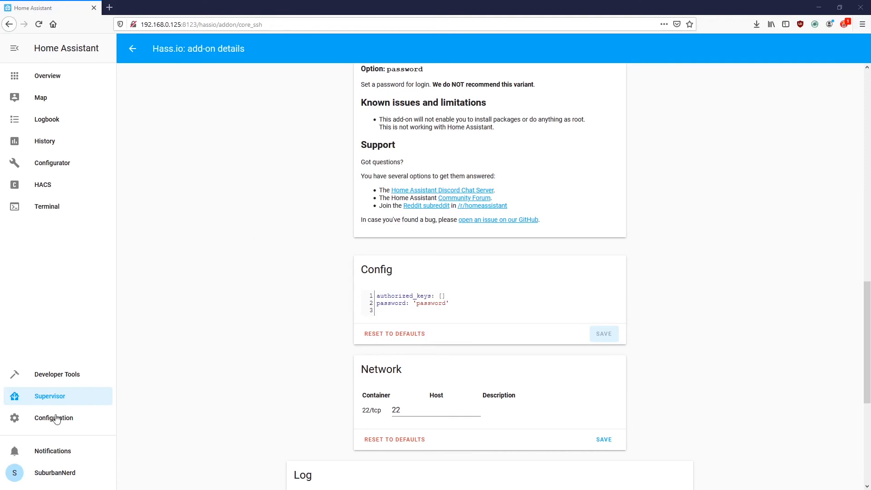
pyautogui.scroll(3)
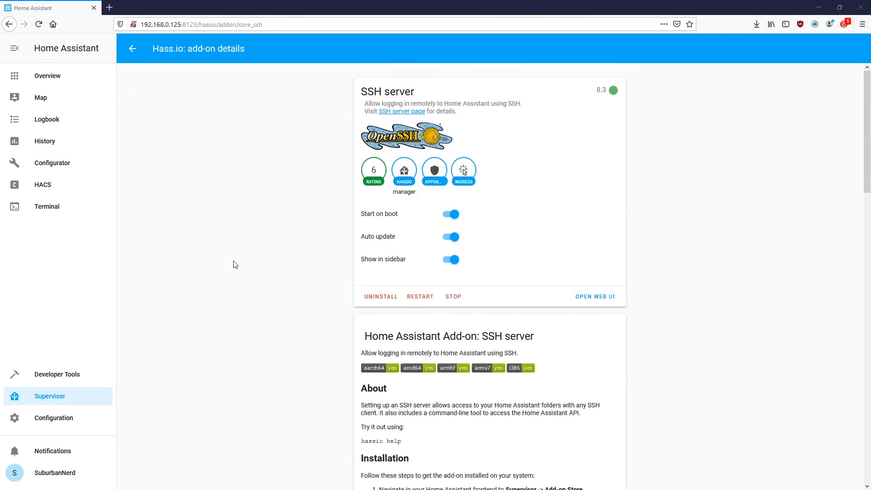
pyautogui.scroll(-3)
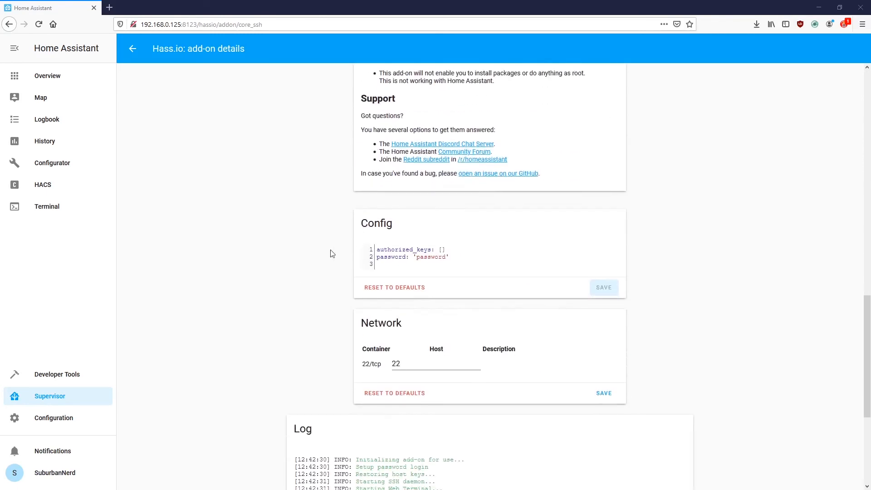
pyautogui.scroll(3)
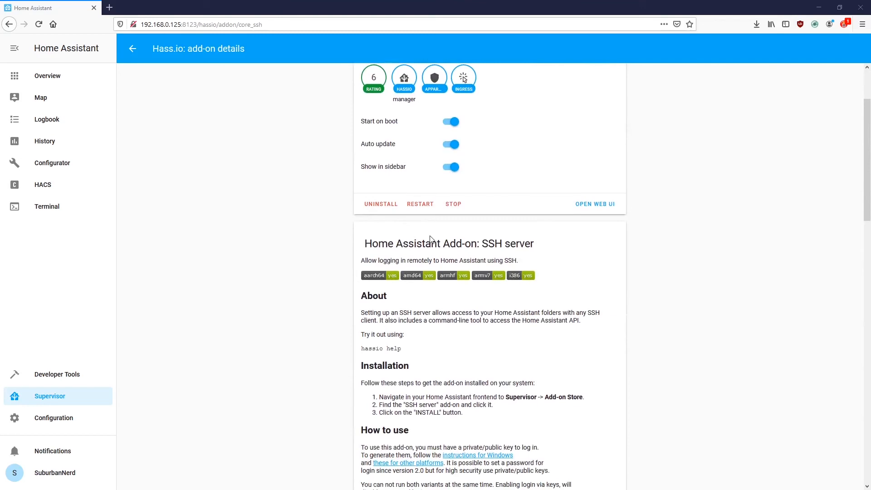
pyautogui.moveTo(623, 225)
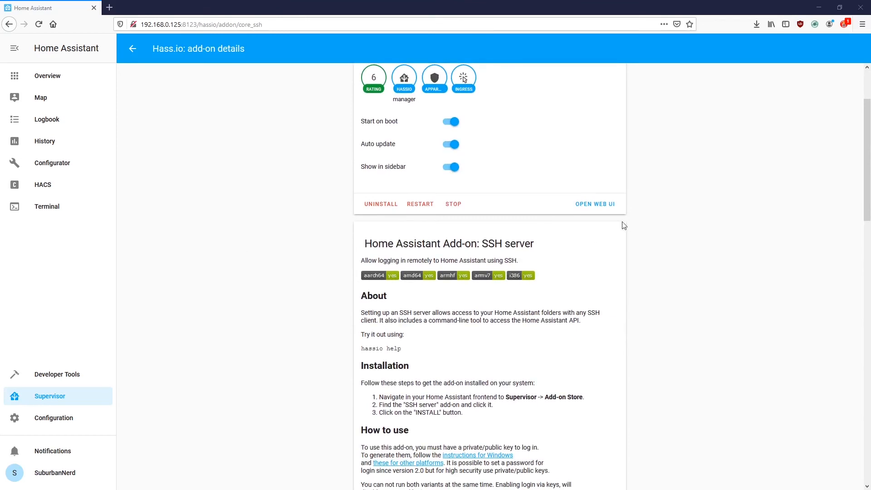
pyautogui.moveTo(47, 188)
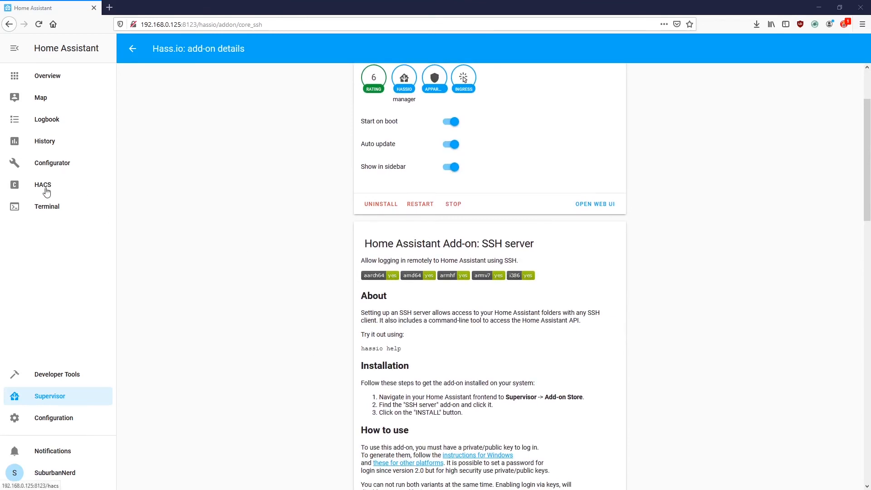
pyautogui.click(47, 206)
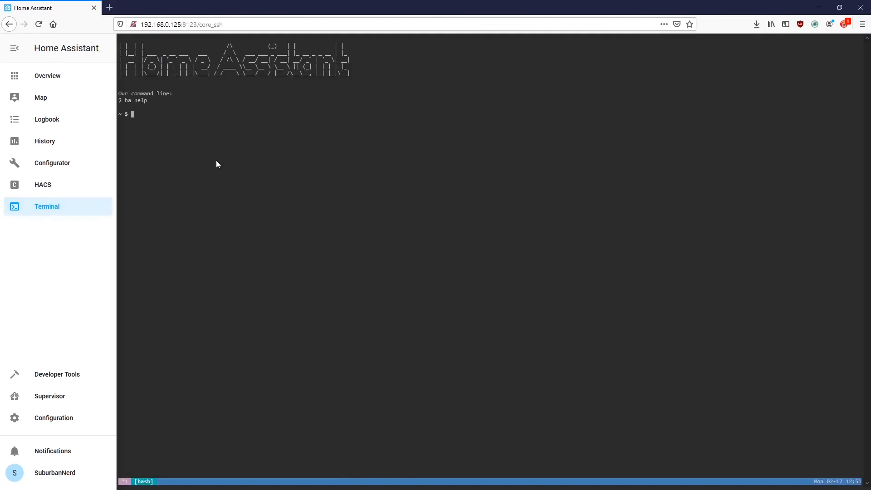
pyautogui.moveTo(63, 411)
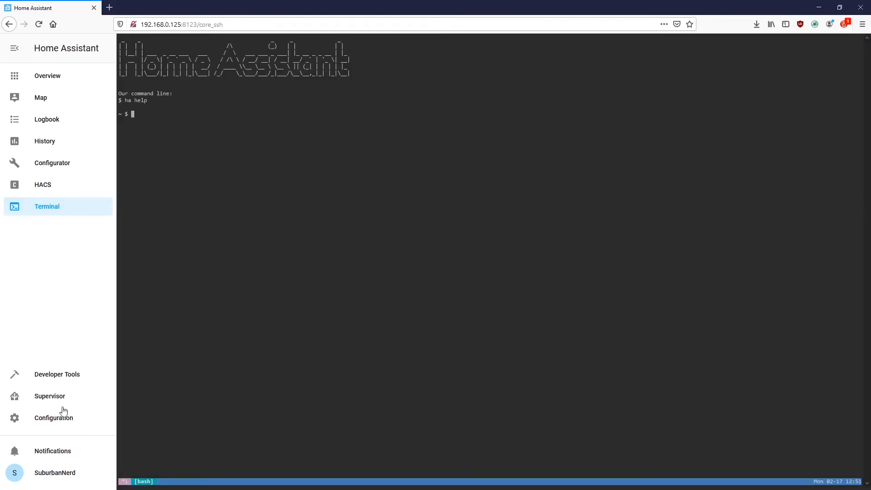
# - Connect PuTTY via SSH to 192.168.0.125, log in as root, then exit the session
pyautogui.click(50, 396)
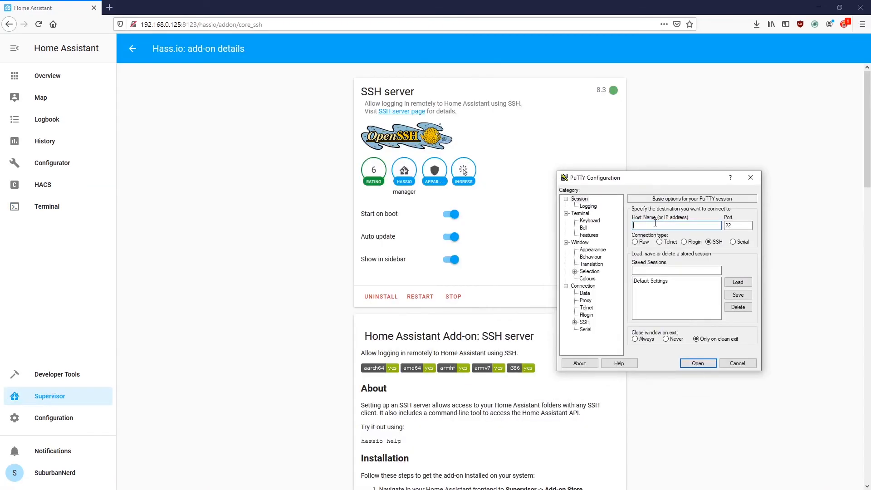
pyautogui.write('192.16')
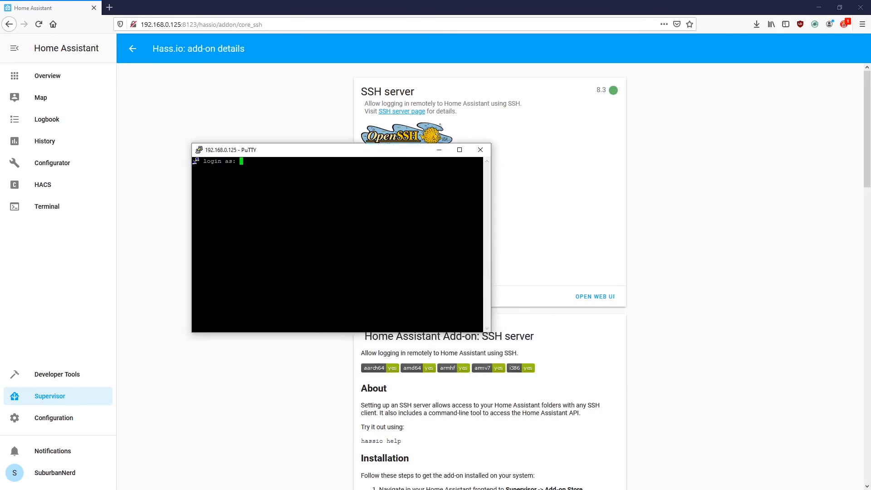
pyautogui.write('root')
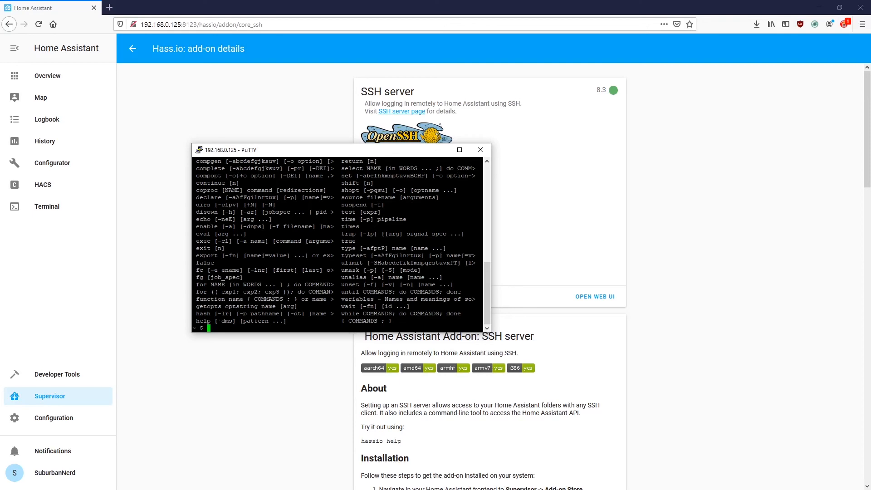
pyautogui.write('exit')
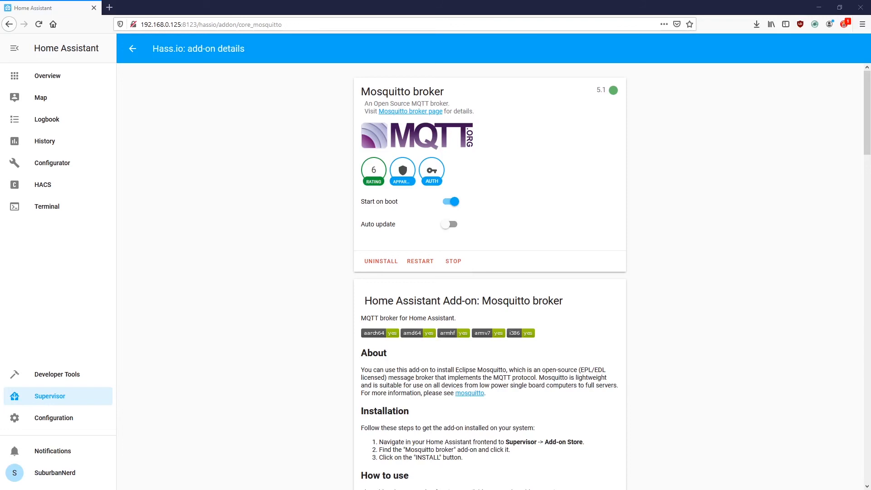
pyautogui.moveTo(718, 371)
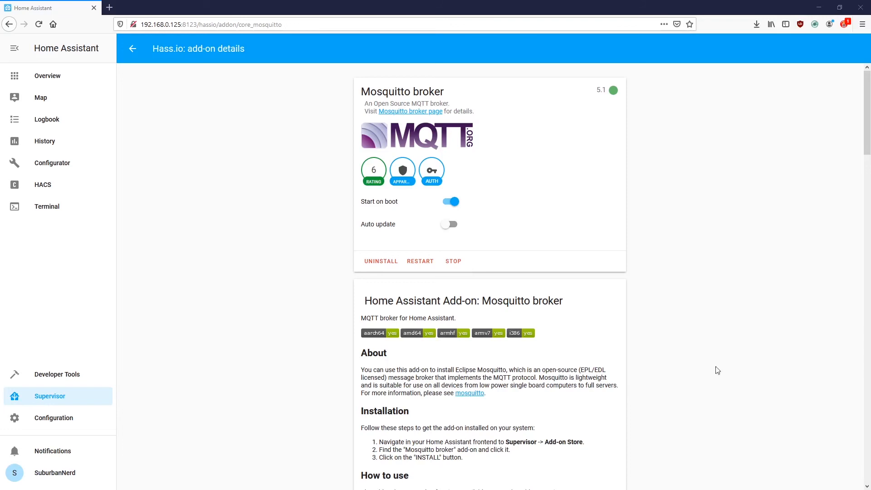
pyautogui.moveTo(690, 309)
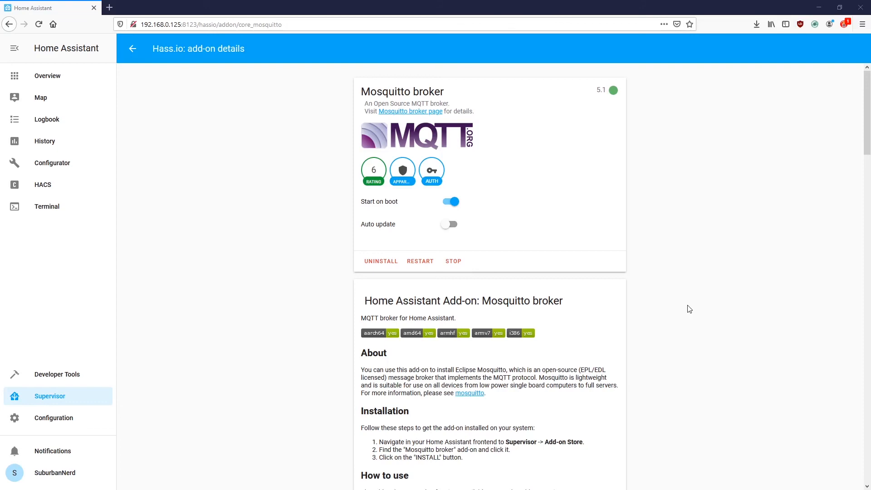
# - Scroll through the Mosquitto broker's docs, Config, Network ports 1883–8884 and startup Log
pyautogui.scroll(-3)
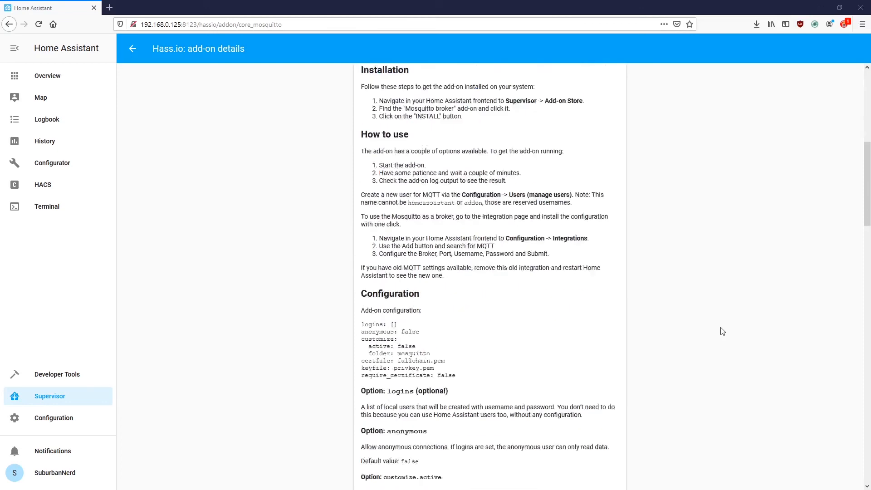
pyautogui.scroll(-3)
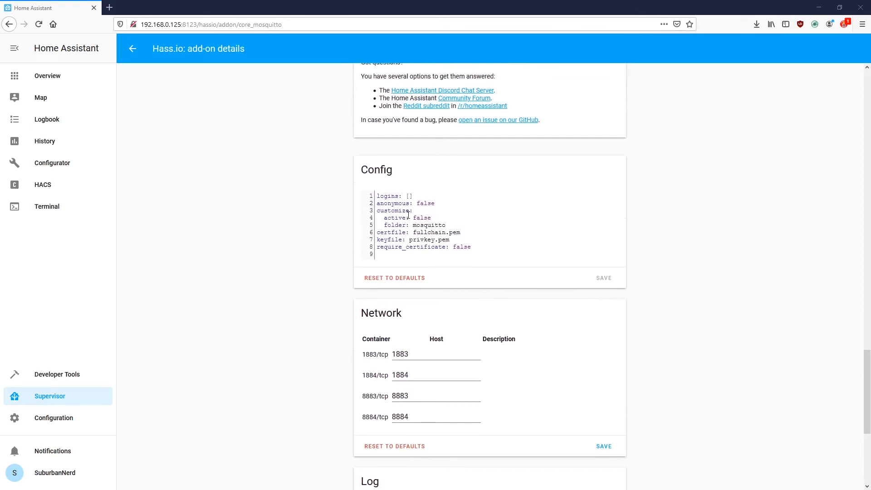
pyautogui.moveTo(270, 300)
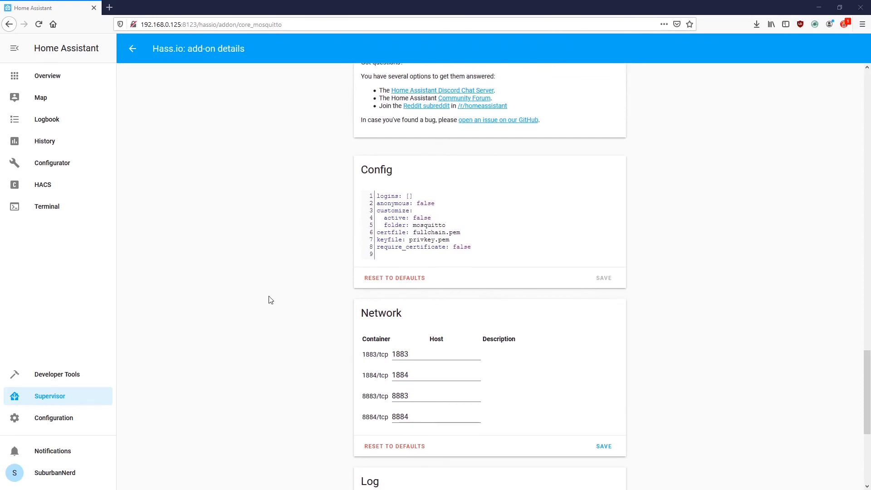
pyautogui.scroll(-3)
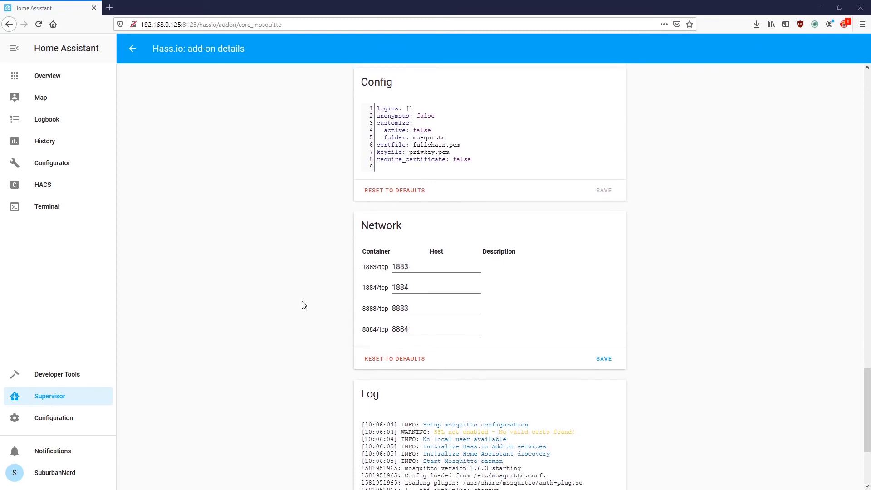
pyautogui.scroll(-3)
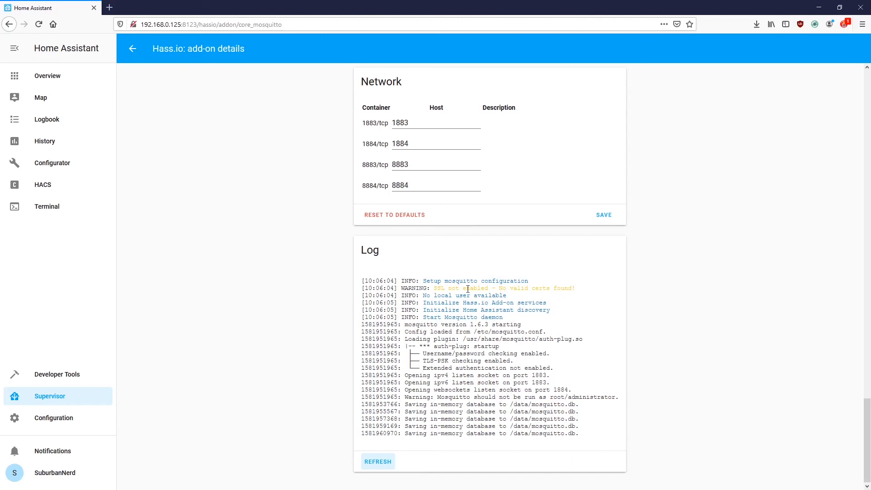
# - Search the Integrations page for 'mqtt', then dismiss the new-integration dialog in favour of the discovered entry
pyautogui.click(53, 418)
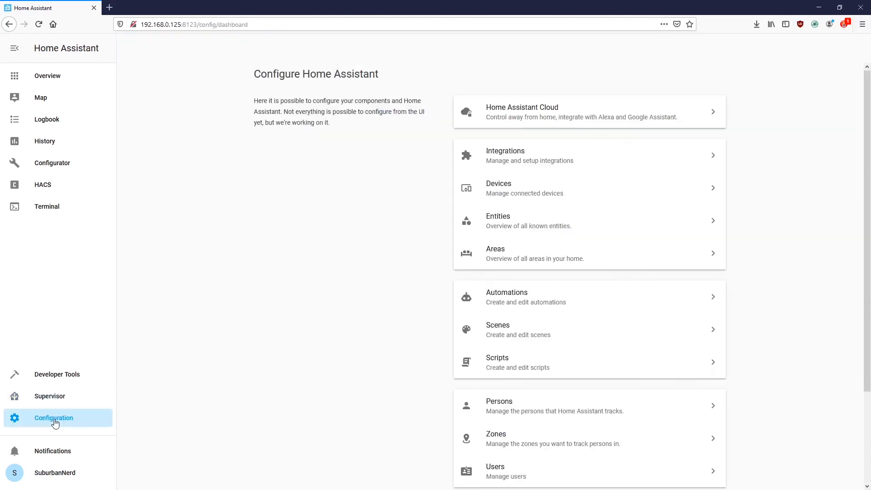
pyautogui.moveTo(570, 161)
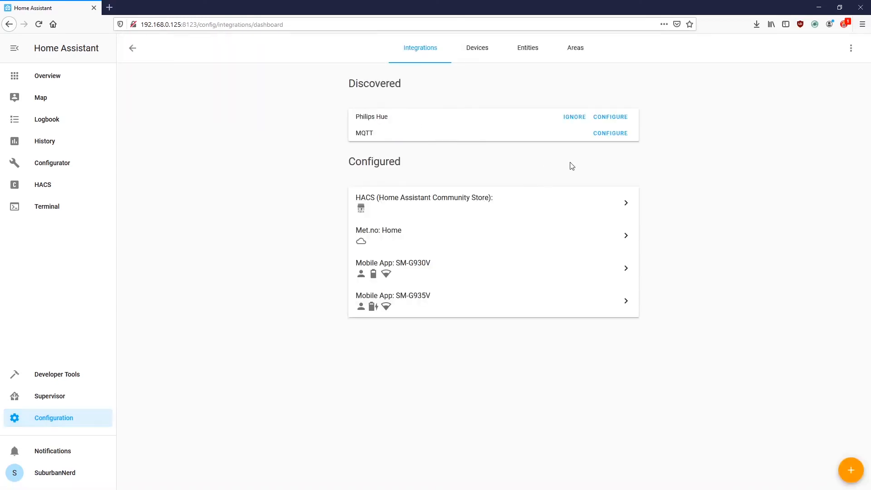
pyautogui.moveTo(475, 144)
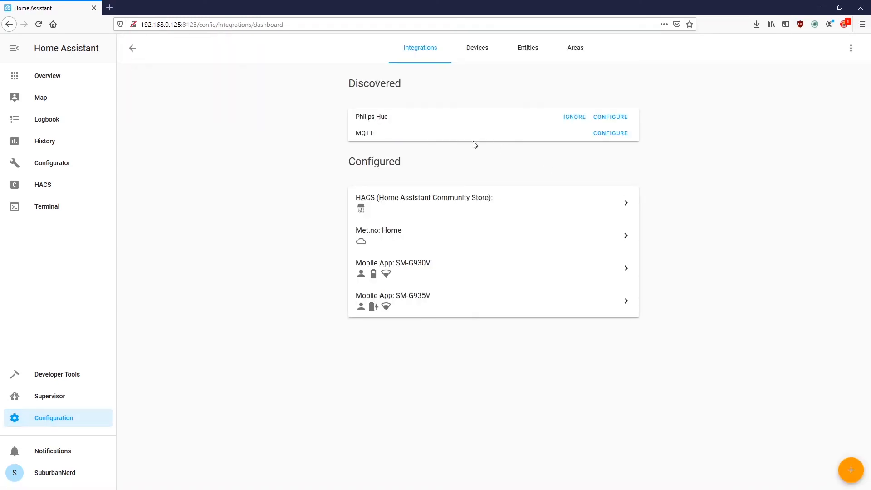
pyautogui.click(851, 471)
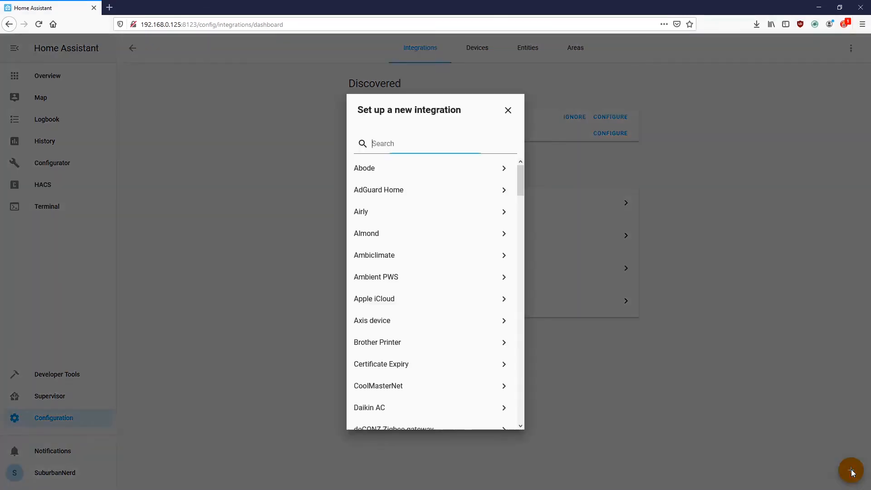
pyautogui.moveTo(413, 144)
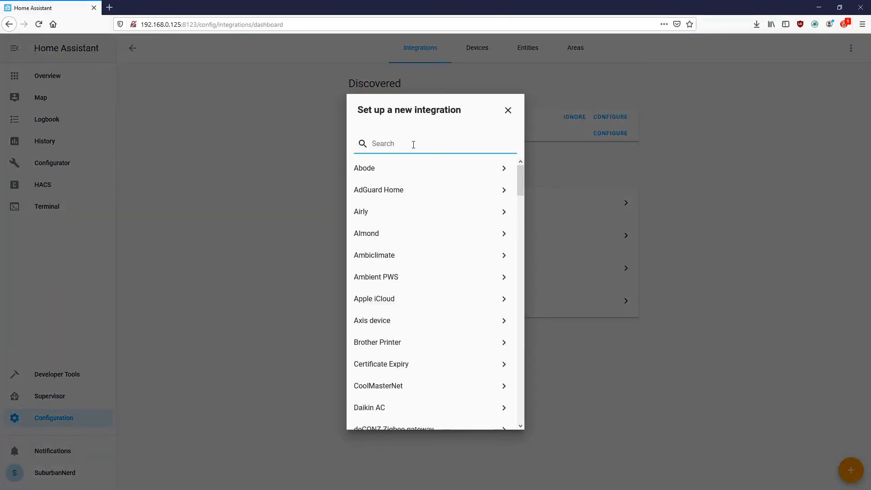
pyautogui.write('mqtt')
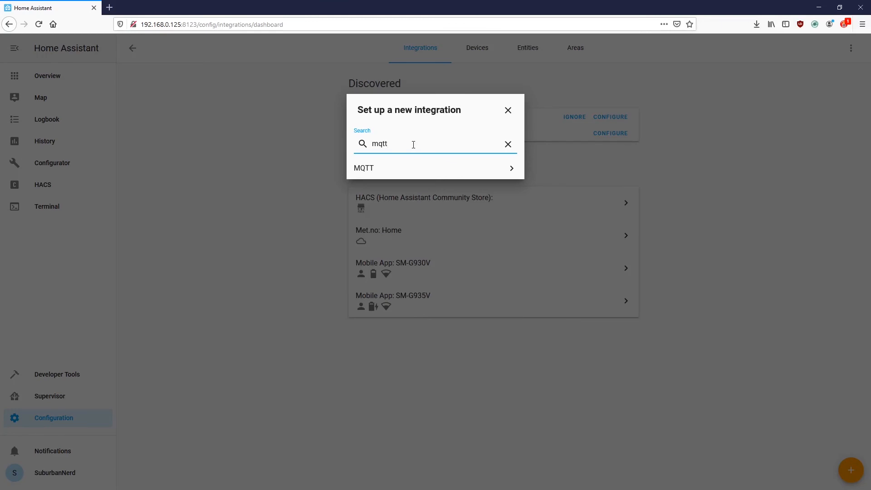
pyautogui.click(508, 110)
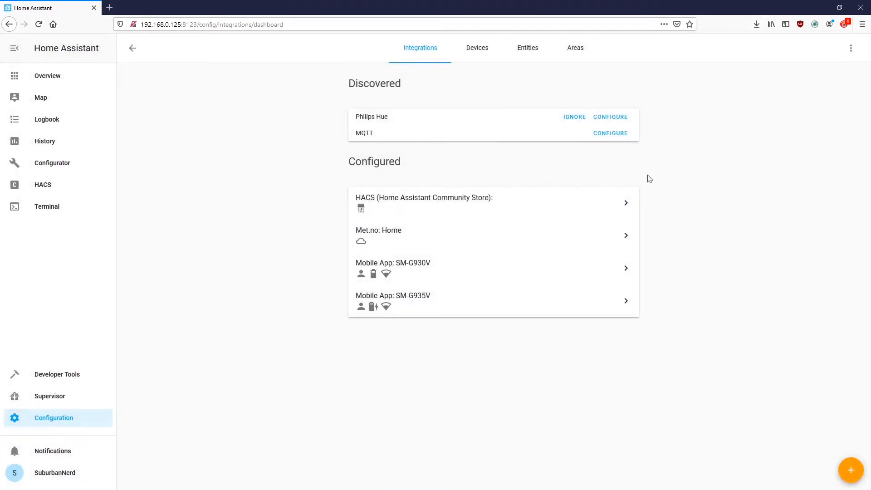
# - Configure the discovered MQTT integration against the Mosquitto broker with discovery enabled, then return to Supervisor
pyautogui.click(610, 133)
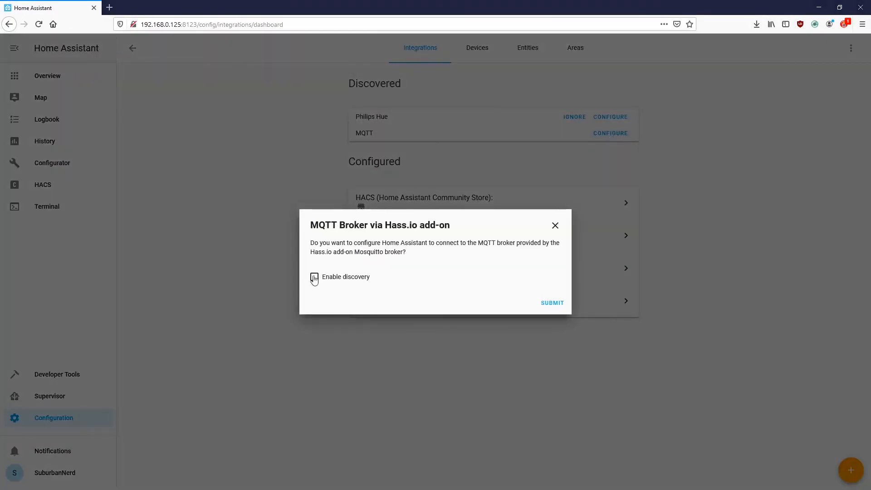
pyautogui.click(552, 302)
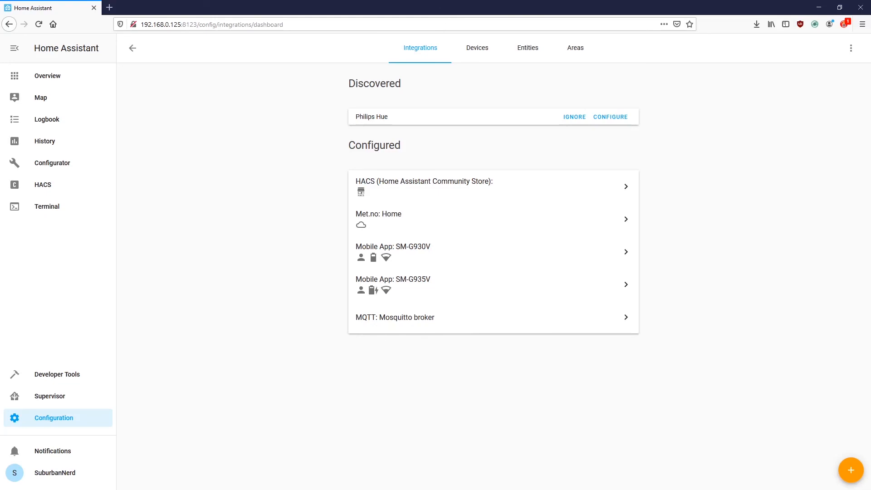
pyautogui.click(49, 397)
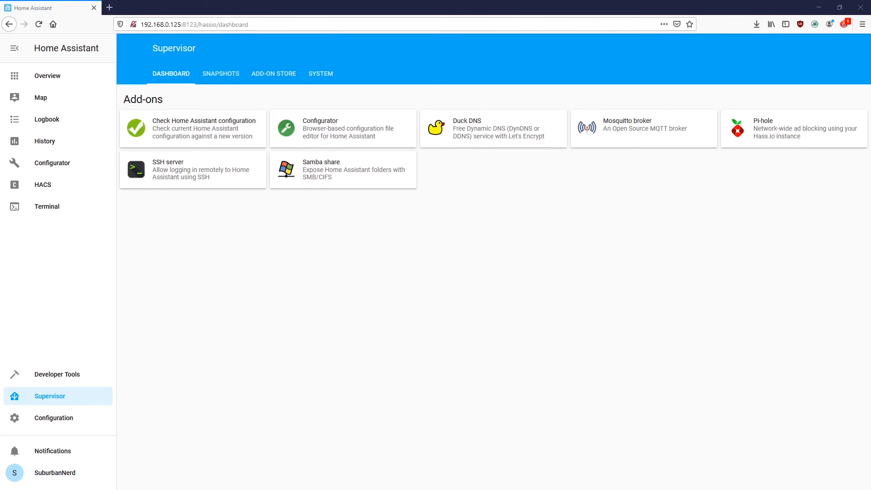
pyautogui.moveTo(110, 284)
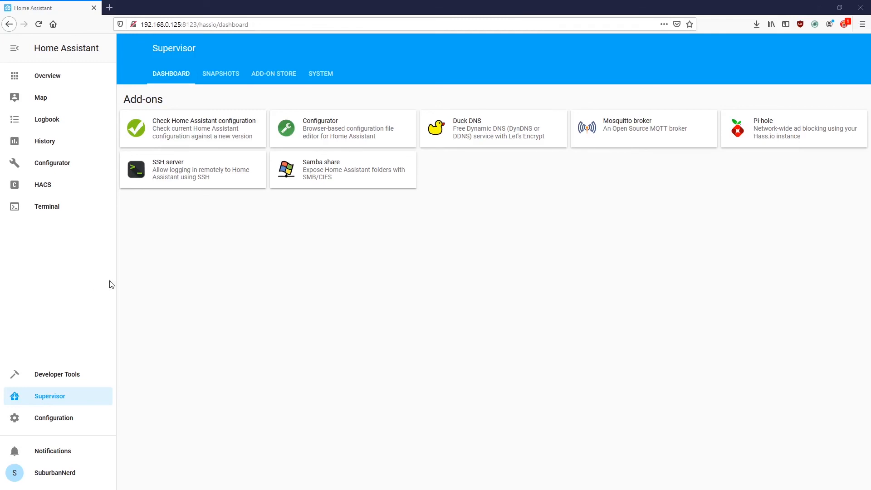
pyautogui.moveTo(159, 216)
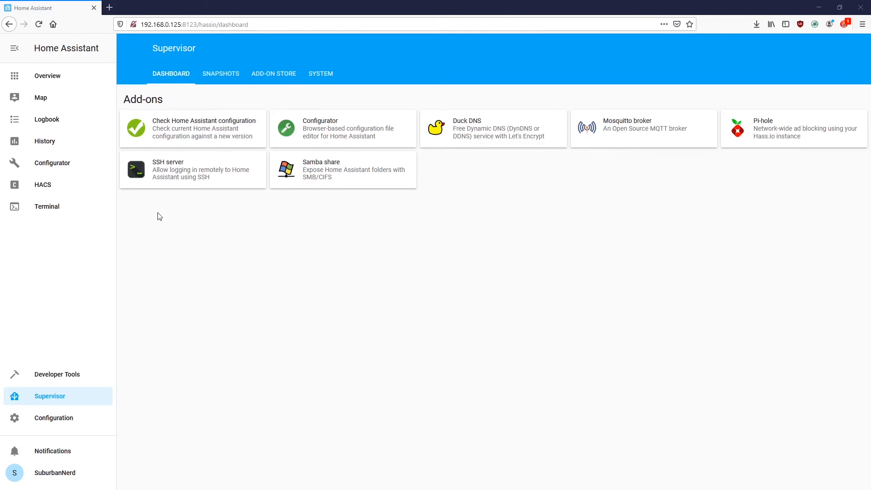
pyautogui.moveTo(200, 235)
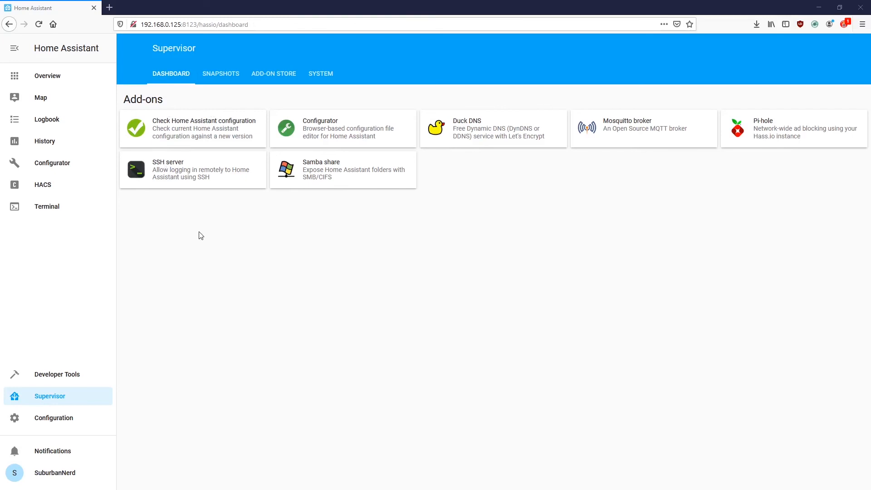
pyautogui.moveTo(201, 191)
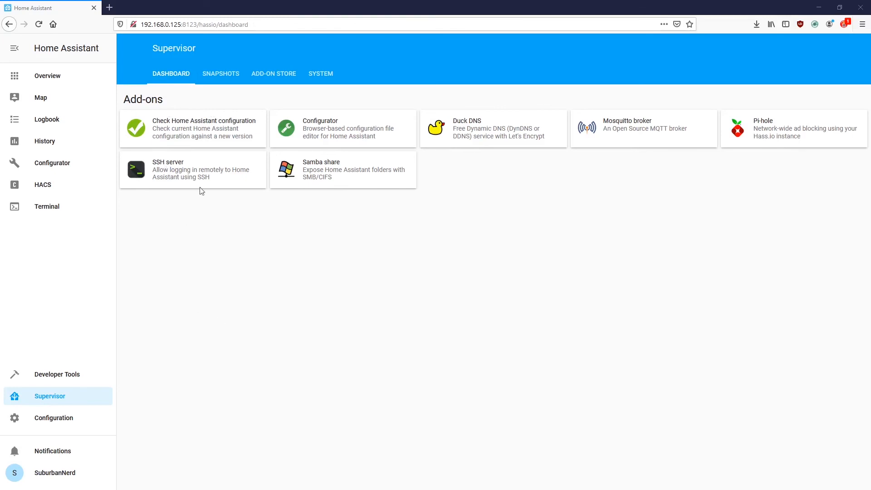
pyautogui.moveTo(193, 133)
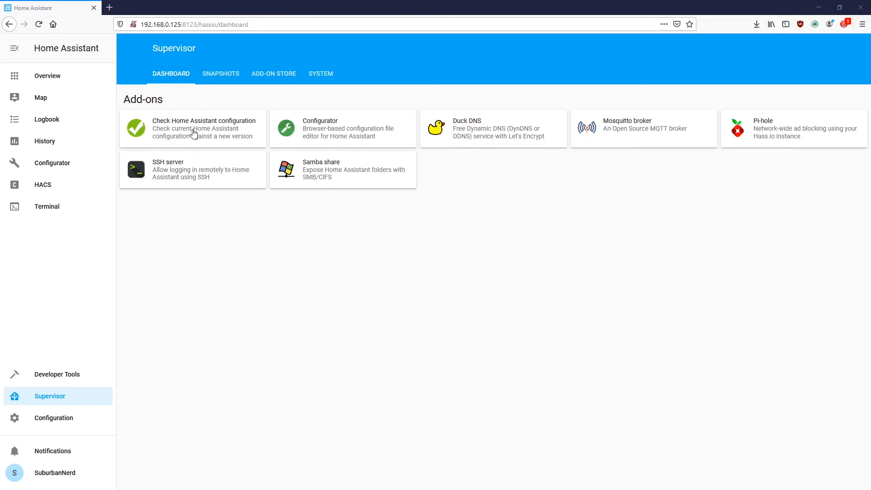
pyautogui.moveTo(200, 116)
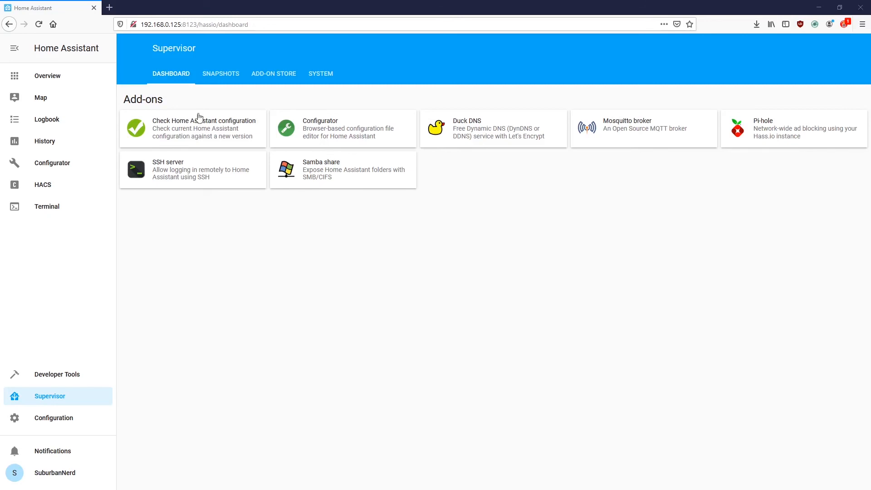
pyautogui.moveTo(182, 136)
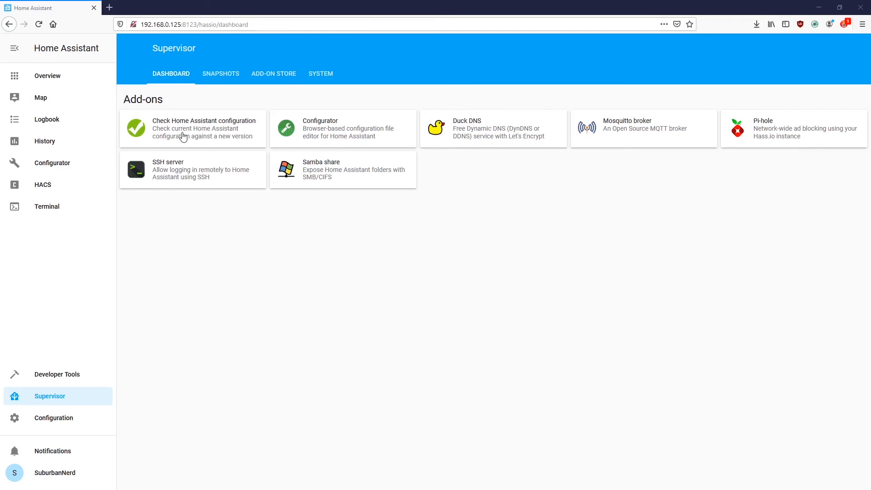
# - Review the Check Home Assistant configuration add-on's documentation, 'latest' config and startup log
pyautogui.click(193, 128)
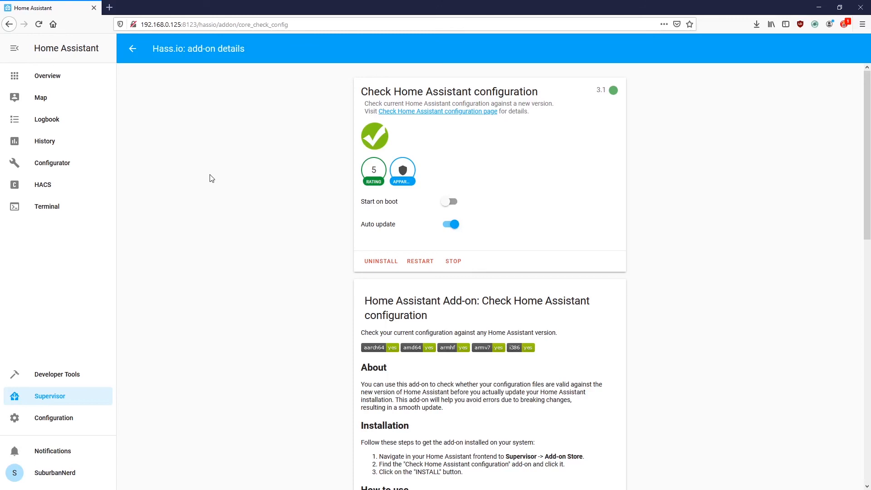
pyautogui.scroll(-3)
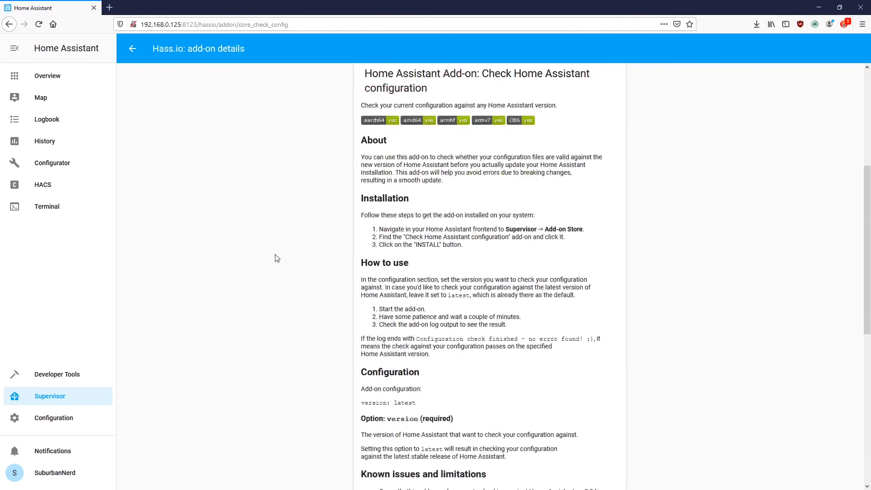
pyautogui.scroll(-3)
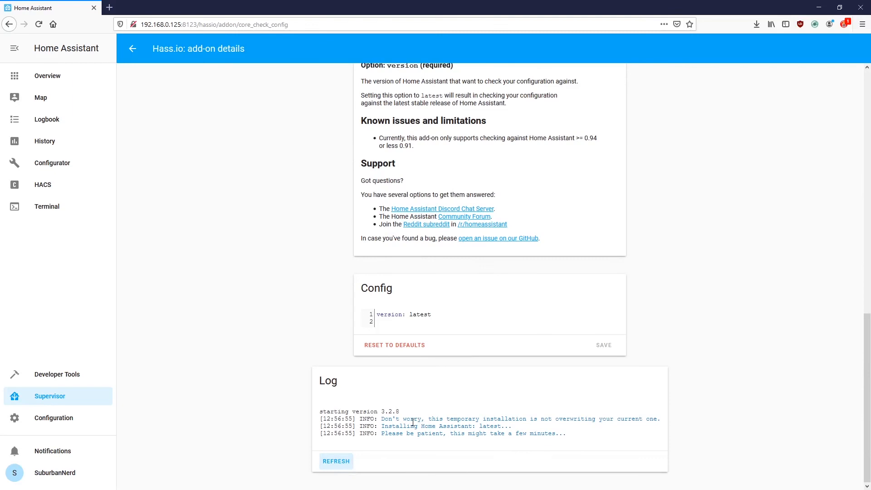
pyautogui.moveTo(470, 229)
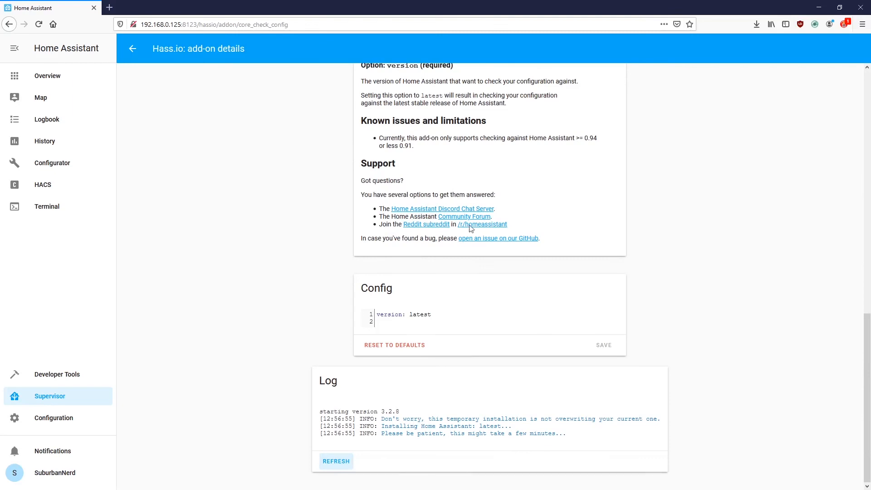
pyautogui.scroll(3)
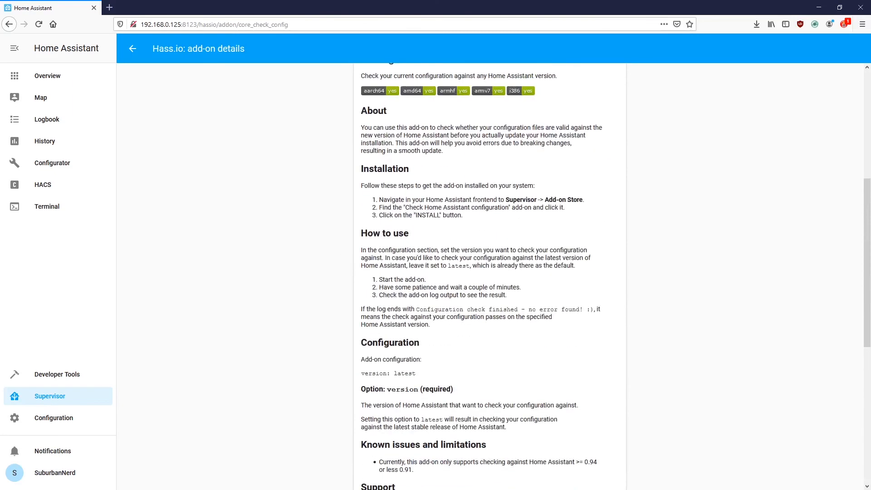
pyautogui.moveTo(211, 301)
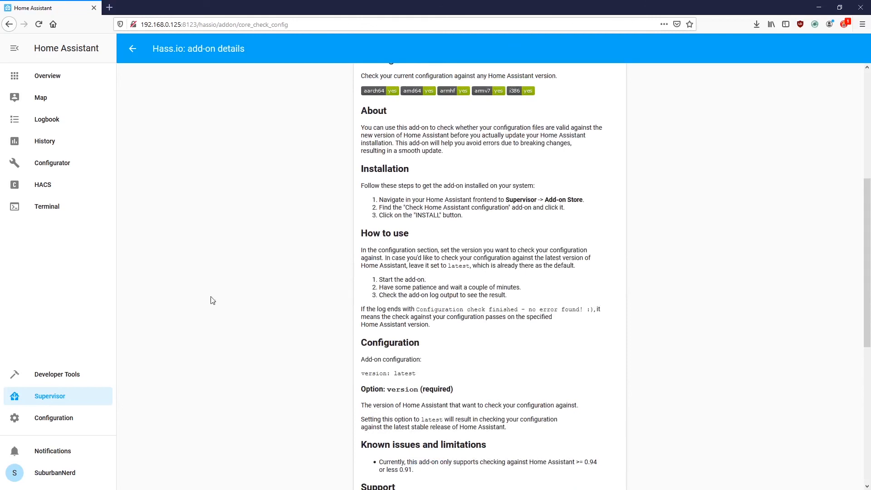